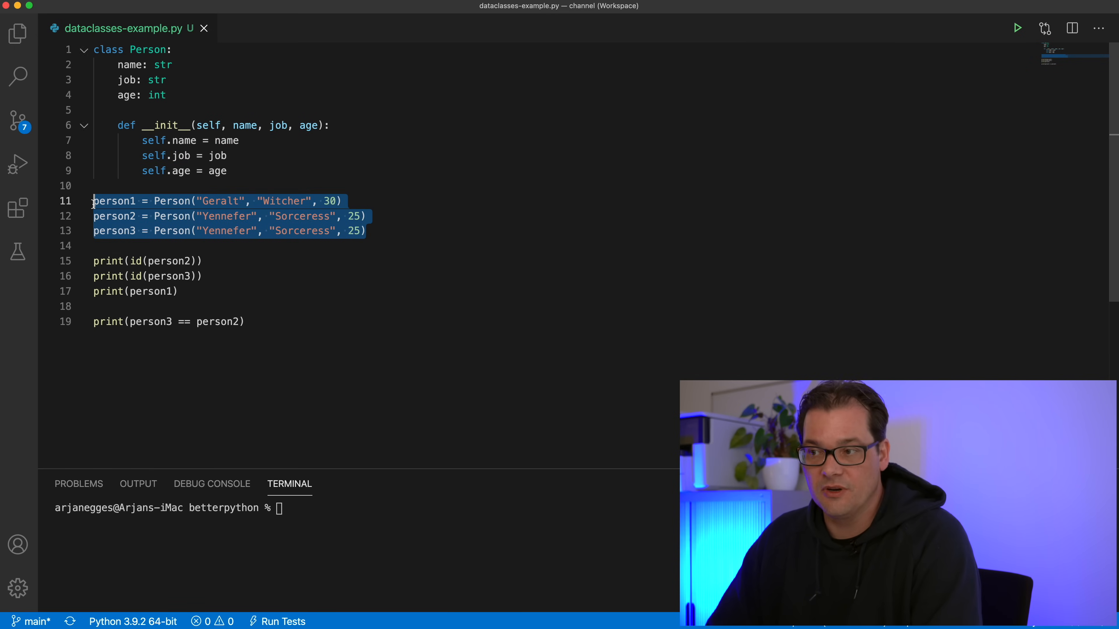
- Run the plain Person script to see two ids, the default repr and False
click(203, 217)
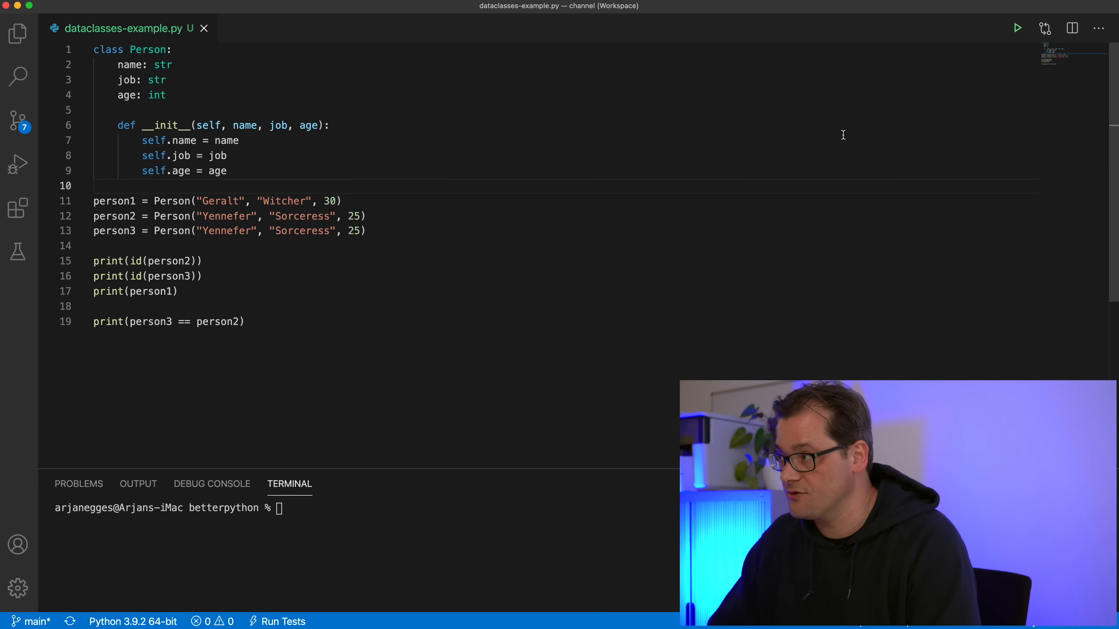
click(1018, 27)
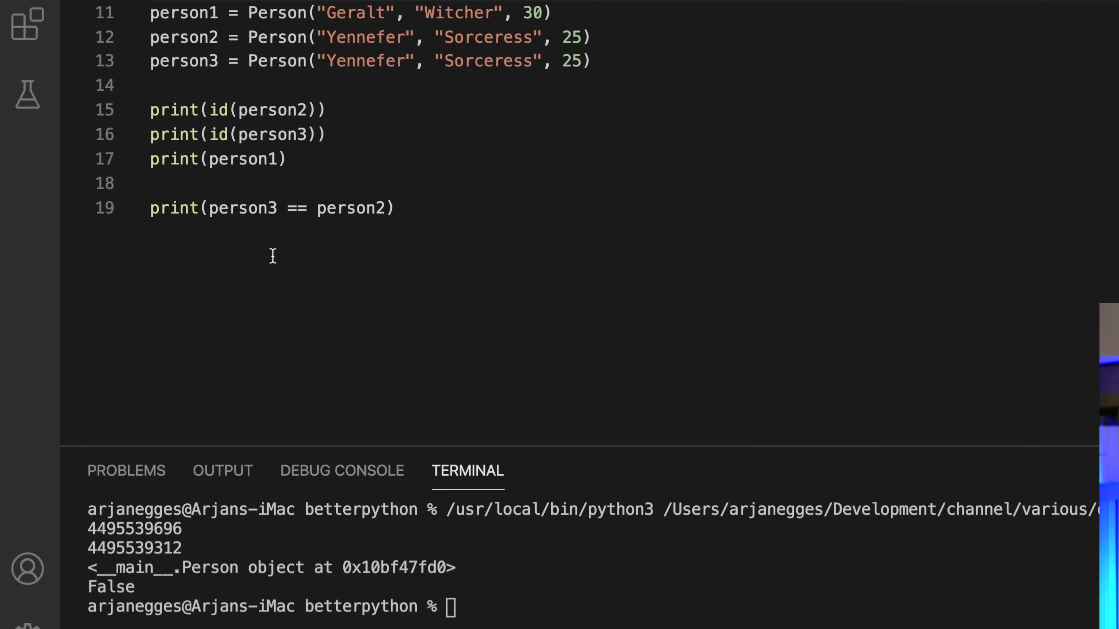
mouse_move(335, 128)
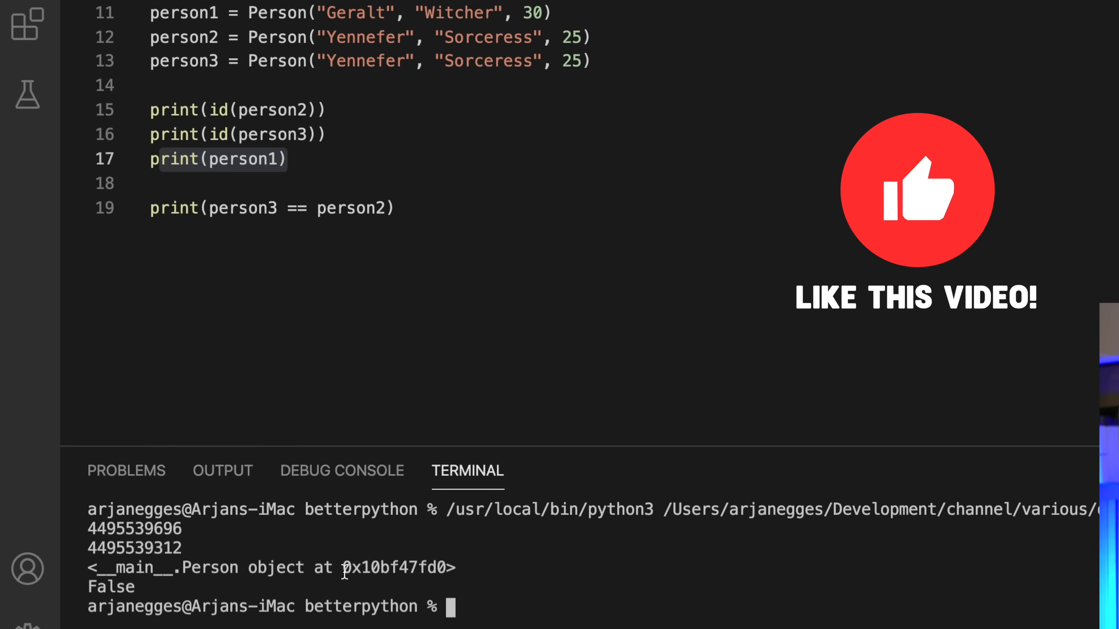
double_click(395, 575)
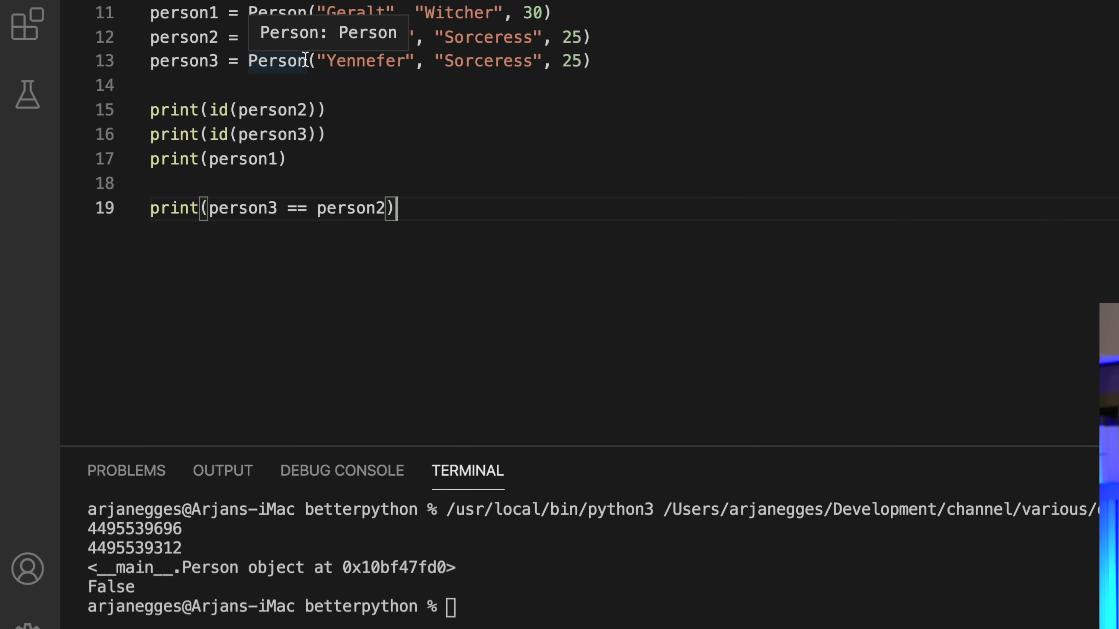
mouse_move(431, 40)
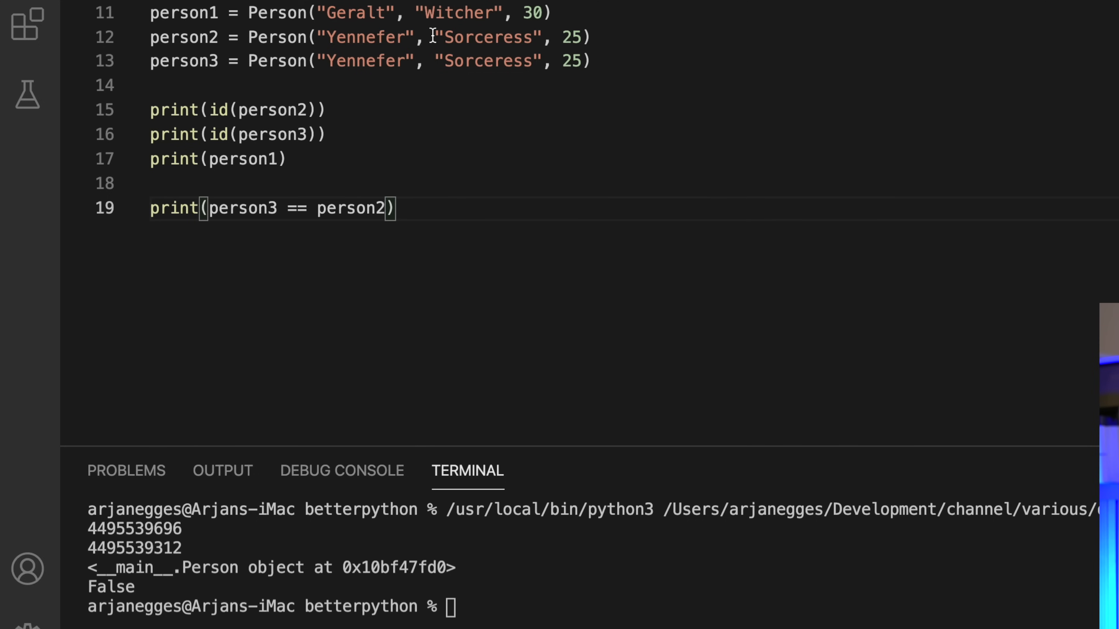
mouse_move(571, 39)
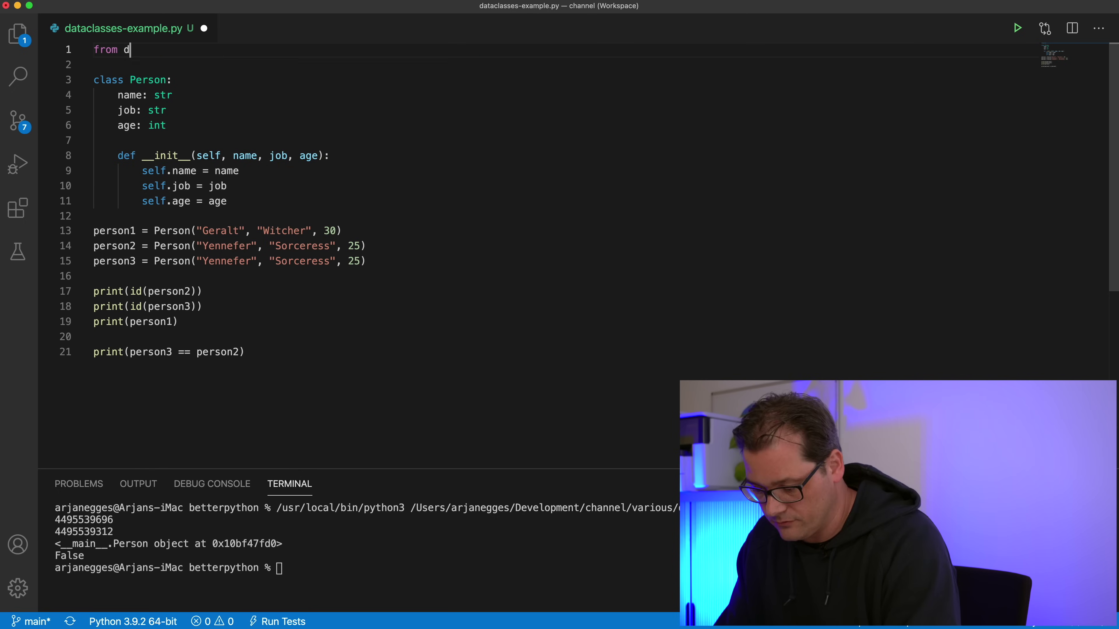
text(ataclasses import dataclass)
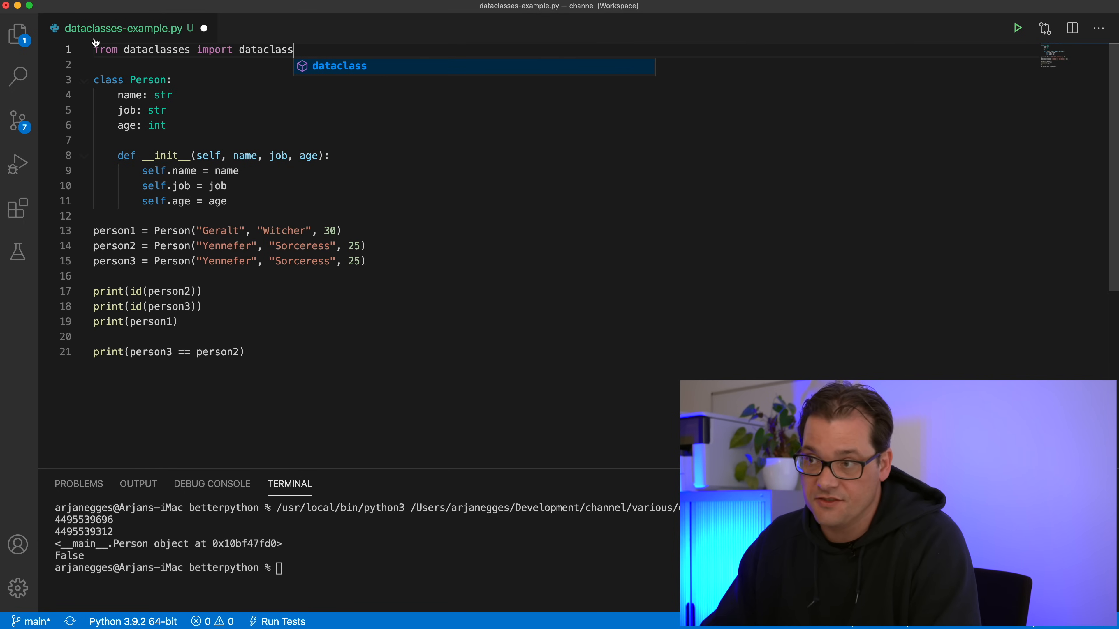
key(Enter)
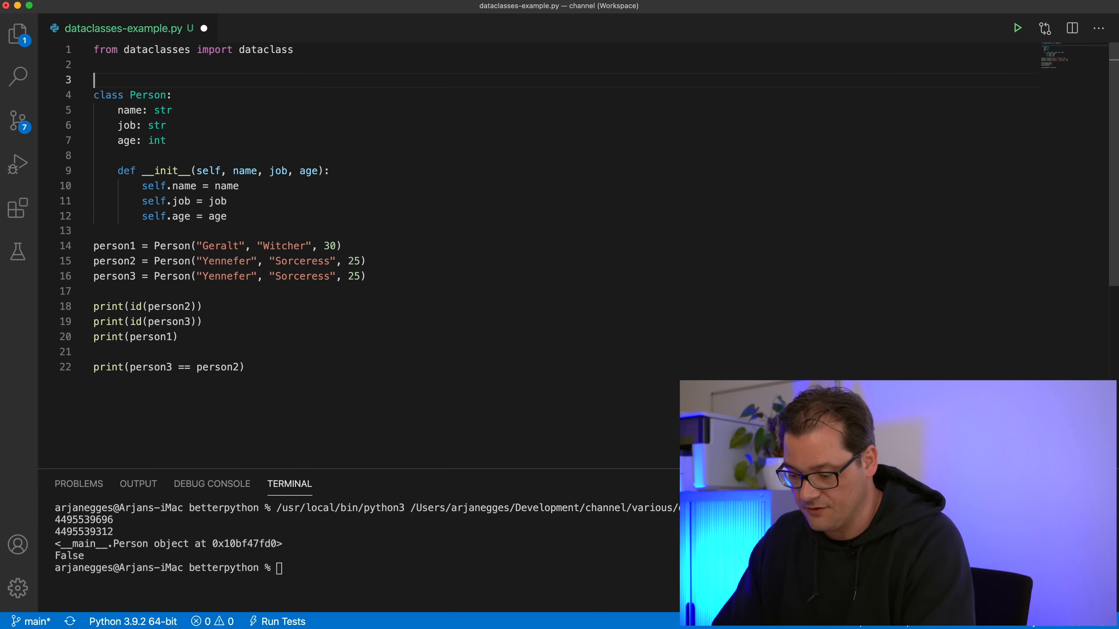
text(@dataclass)
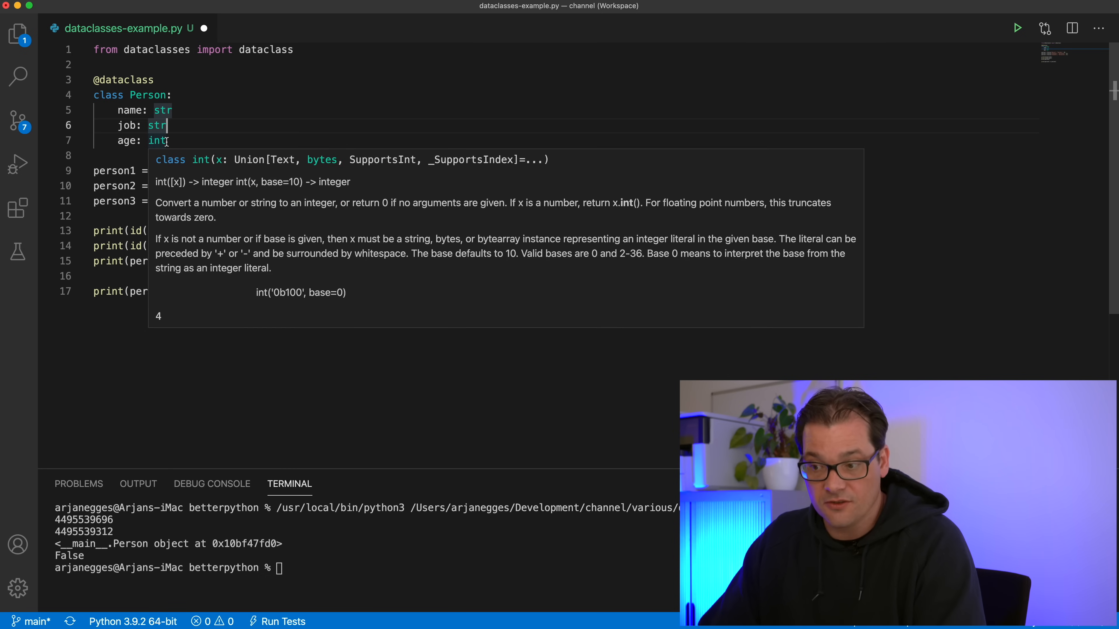
mouse_move(459, 310)
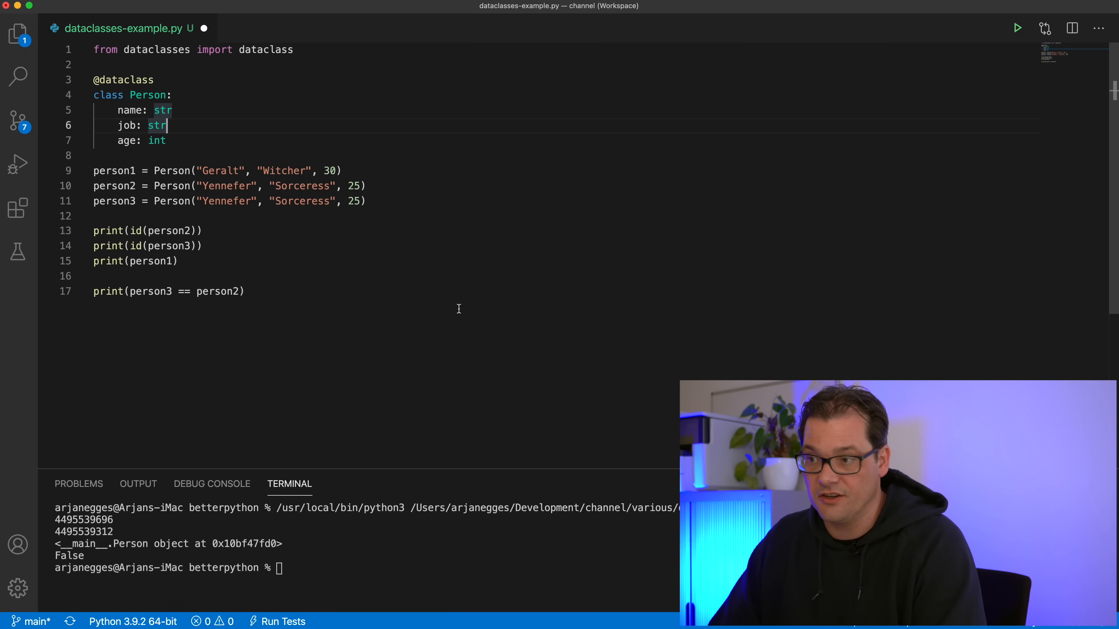
- Run the dataclass version to print Person(name='Geralt', job='Witcher', age=30) and True
click(1017, 27)
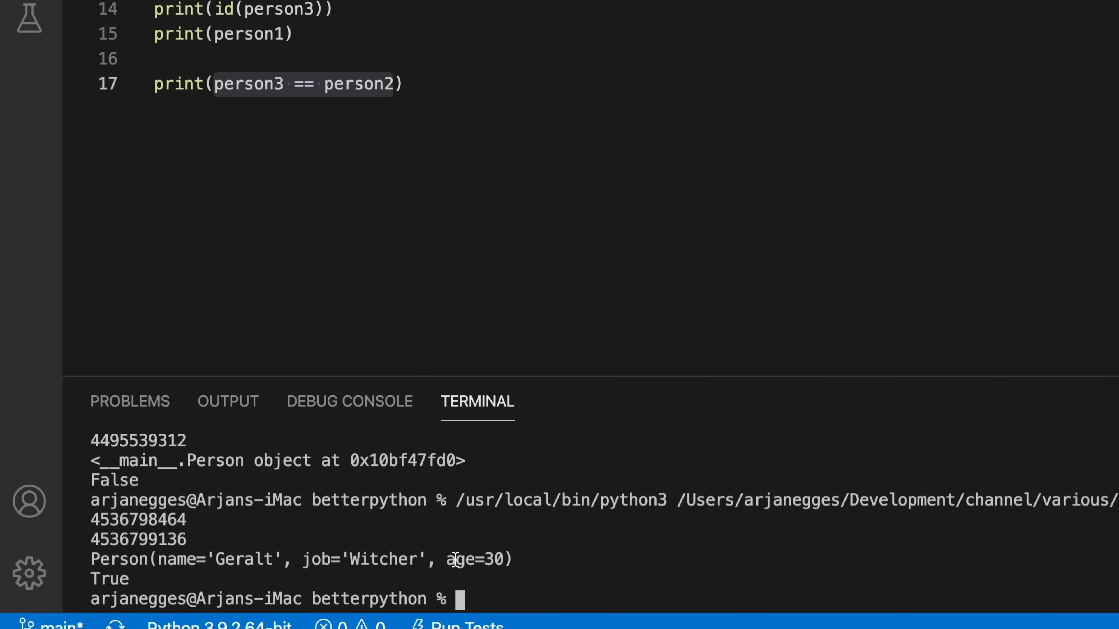
mouse_move(469, 560)
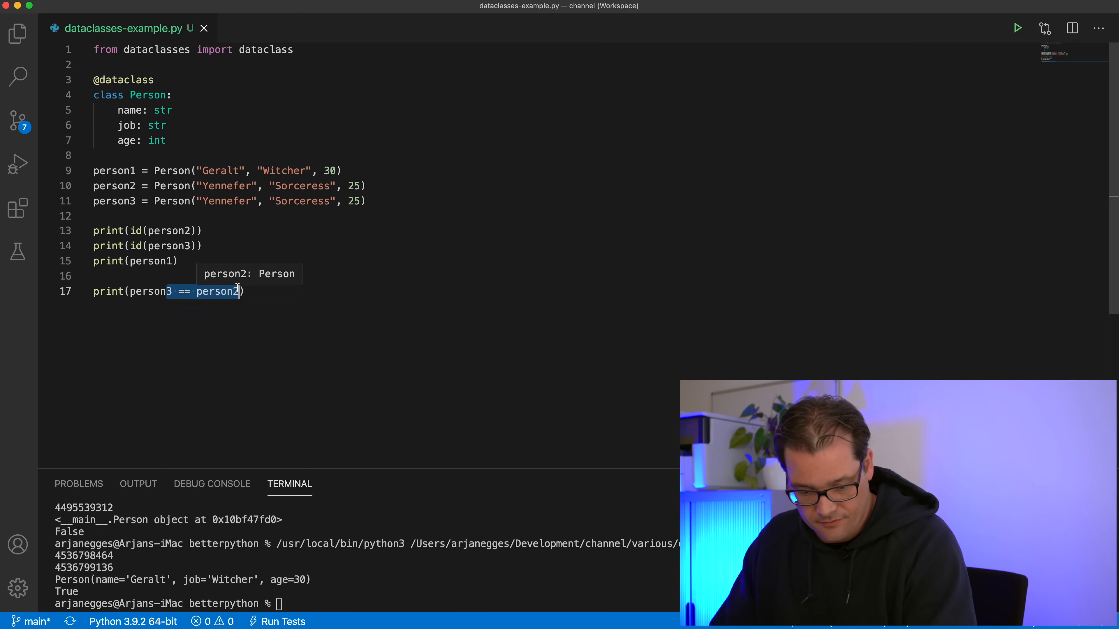
text(person1>person)
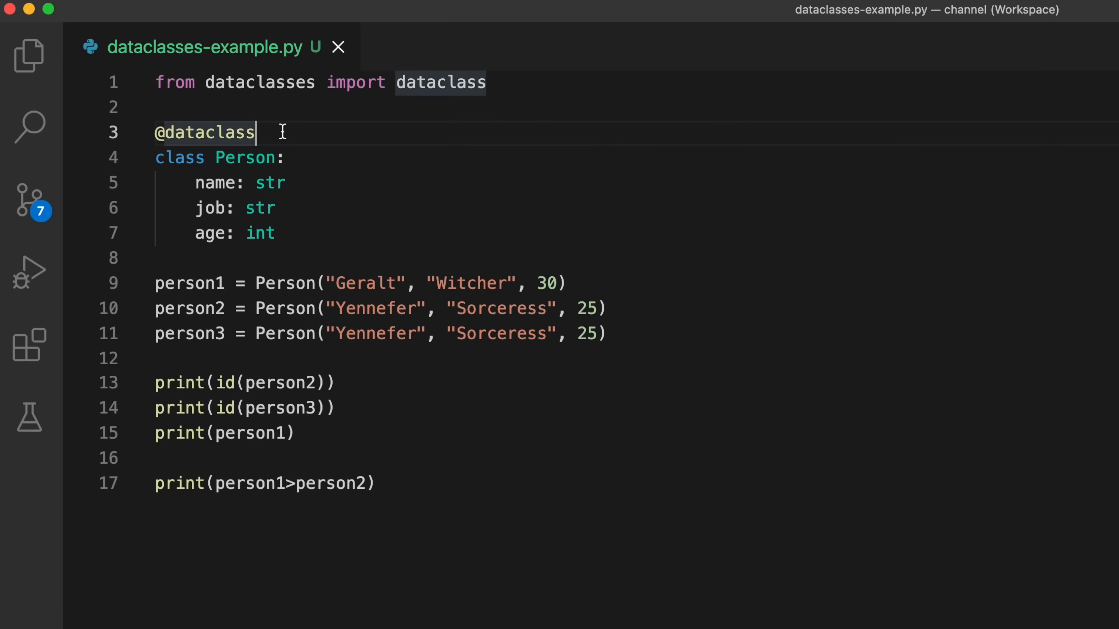
text((order=)
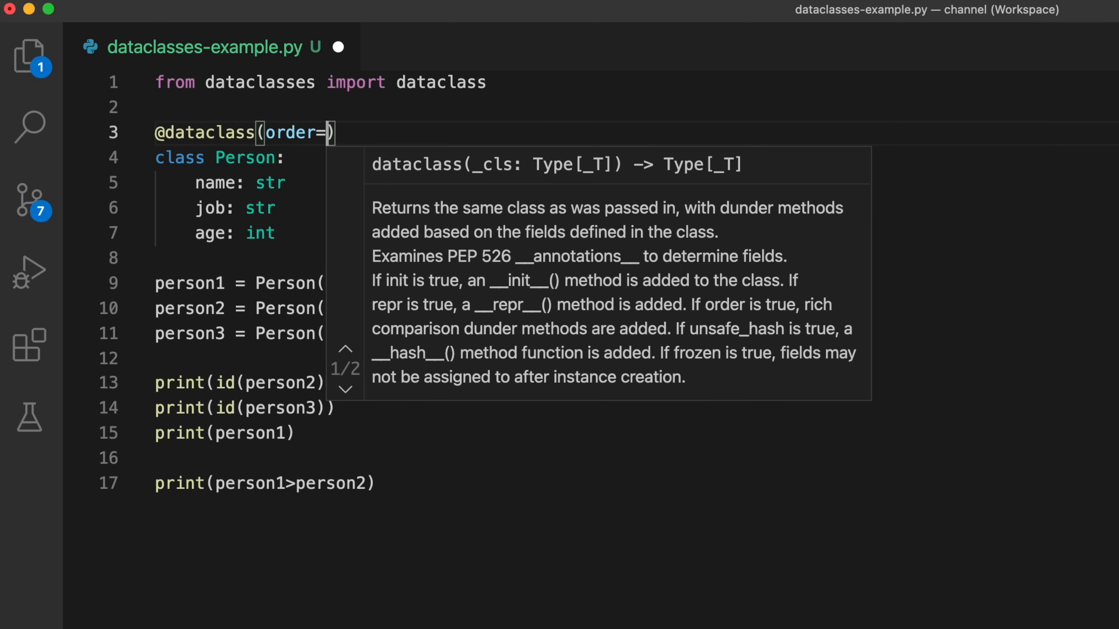
text(True)
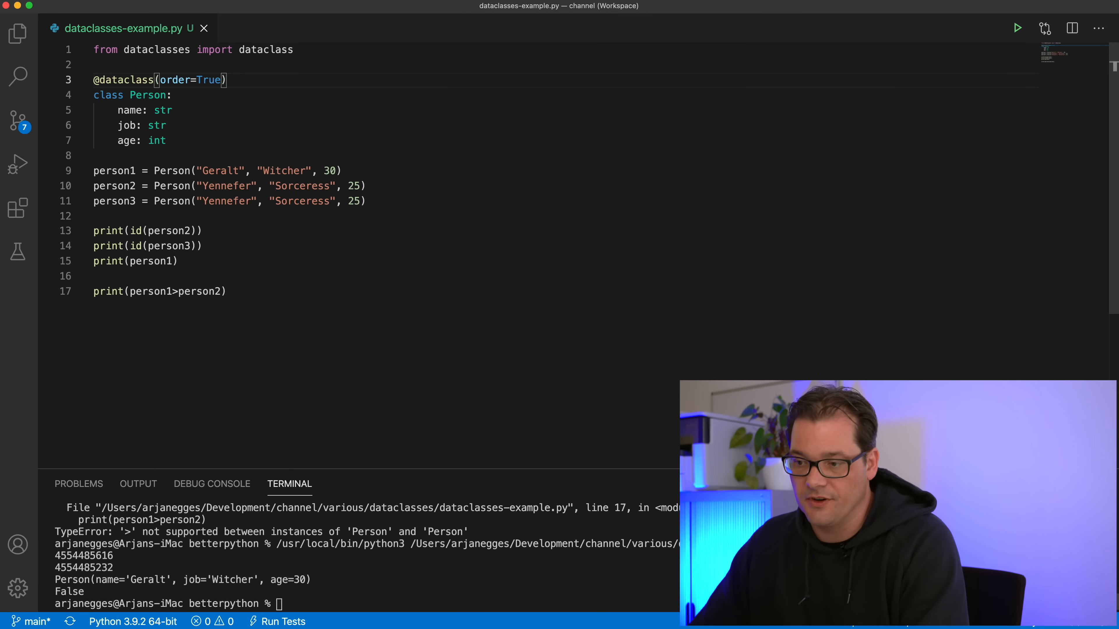
mouse_move(188, 406)
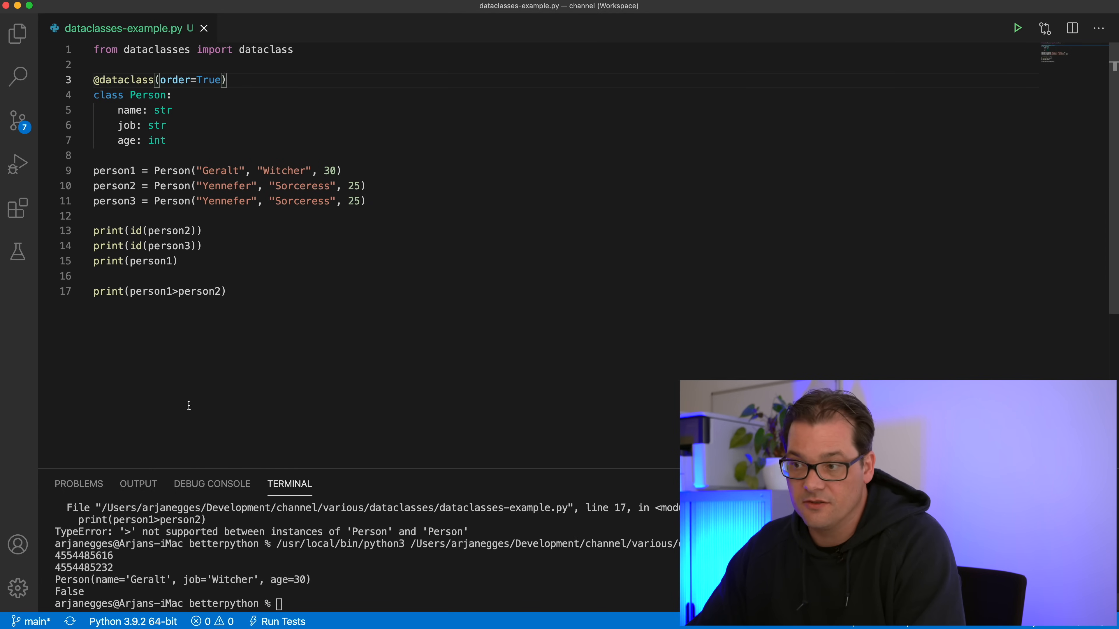
mouse_move(166, 291)
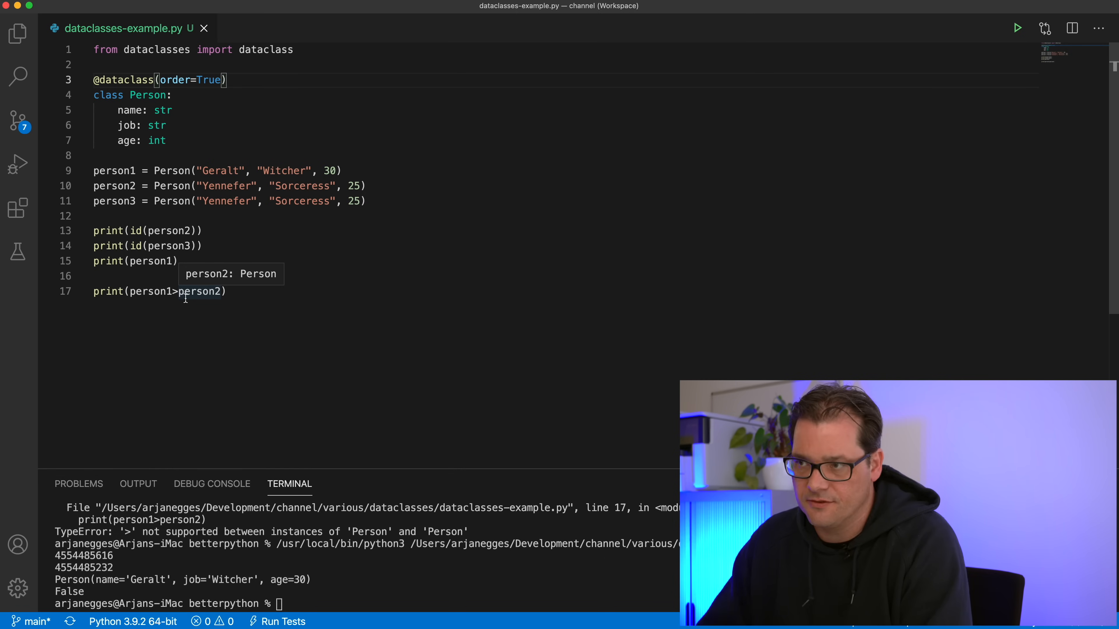
mouse_move(219, 255)
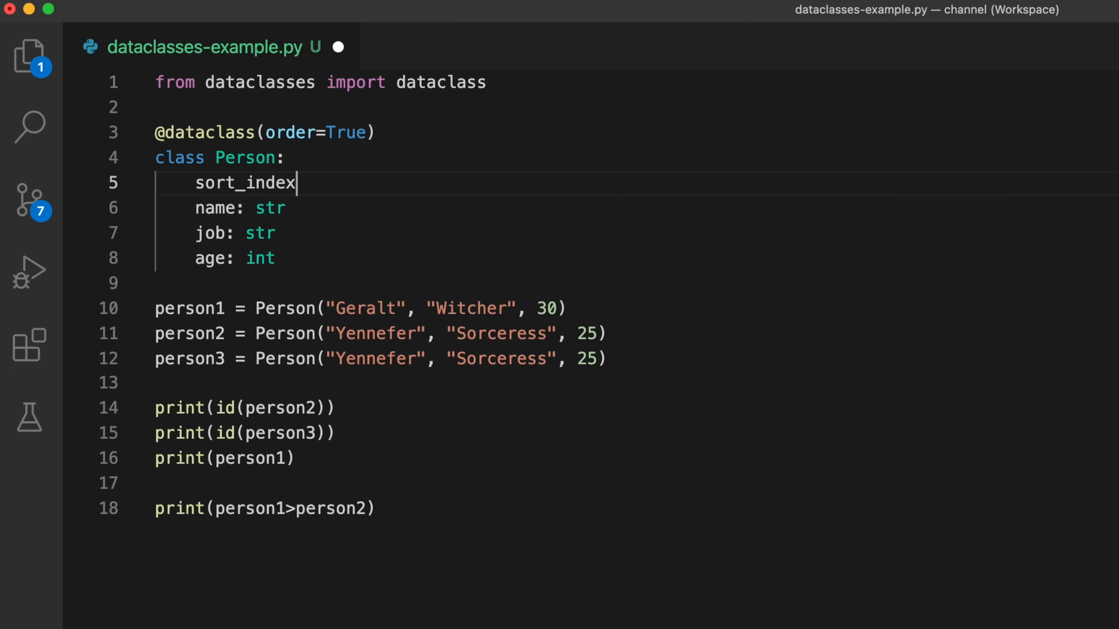
- Declare sort_index: int and add __post_init__ setting self.sort_index = self.age
text(: int)
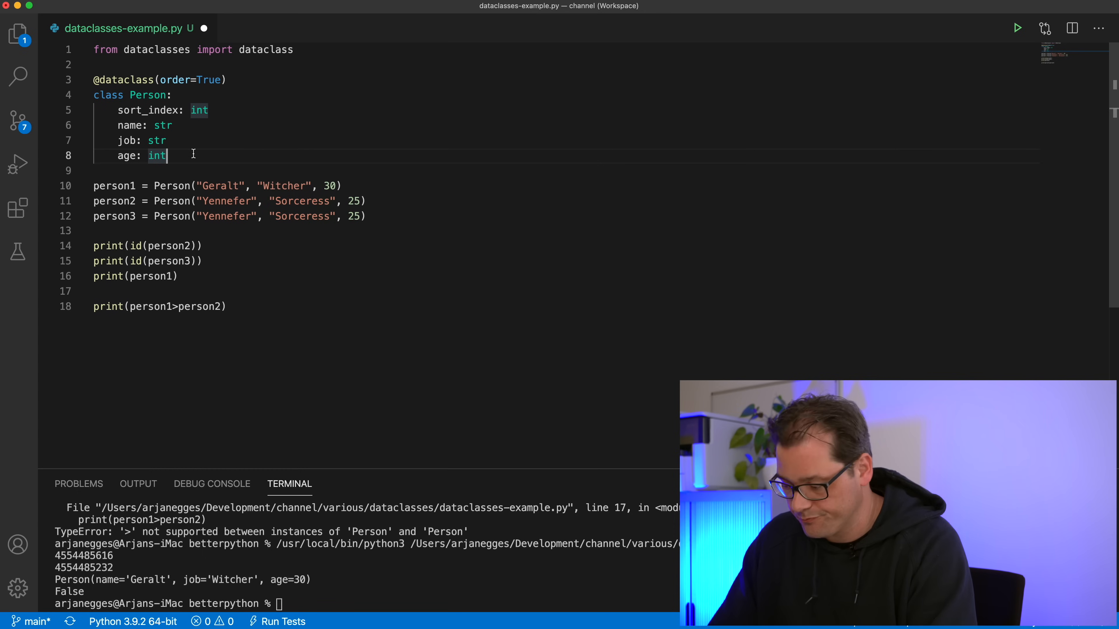
text(def)
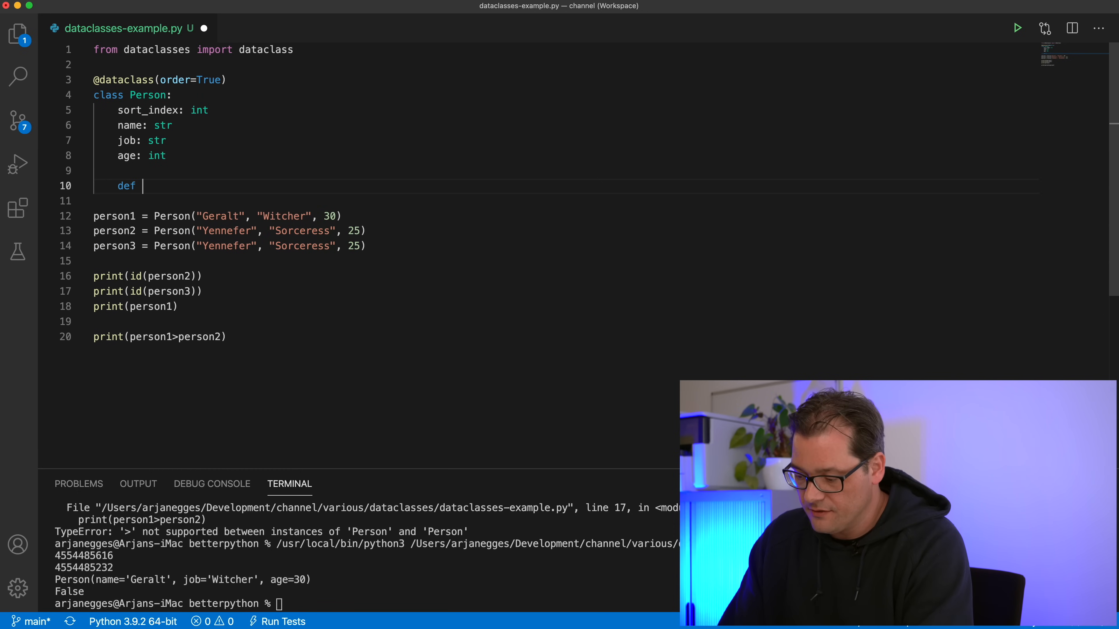
text(__post)
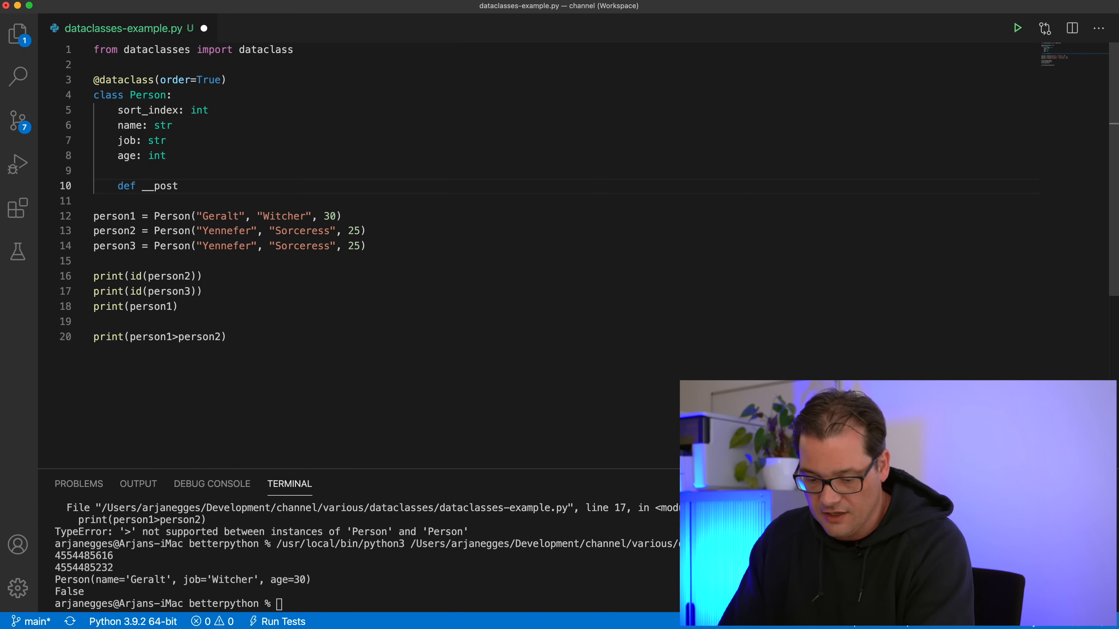
text(_init__)
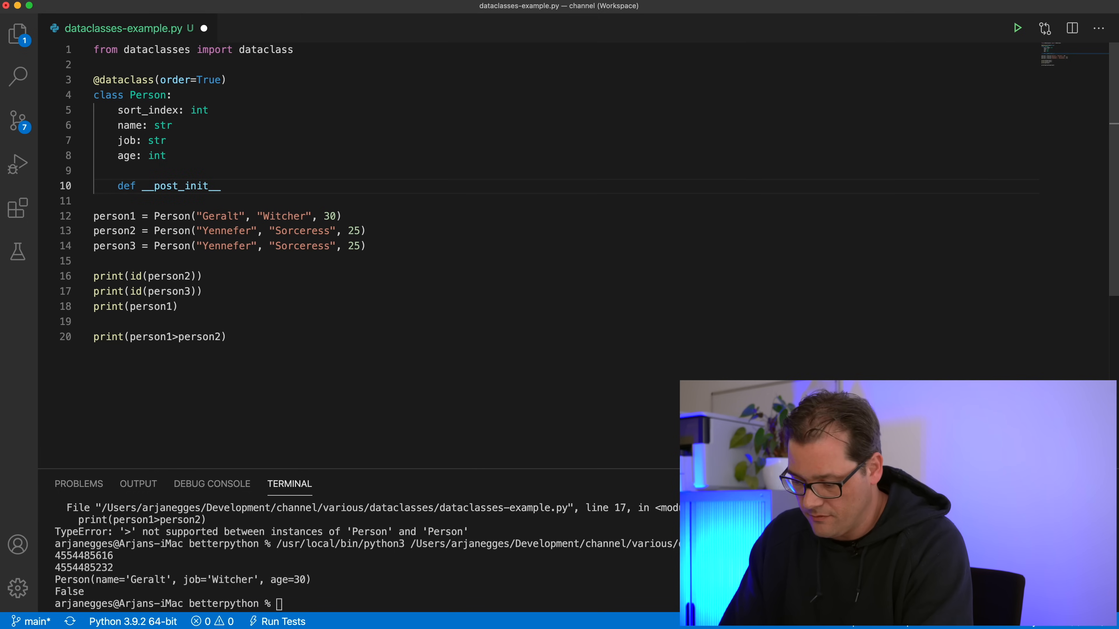
text((self):)
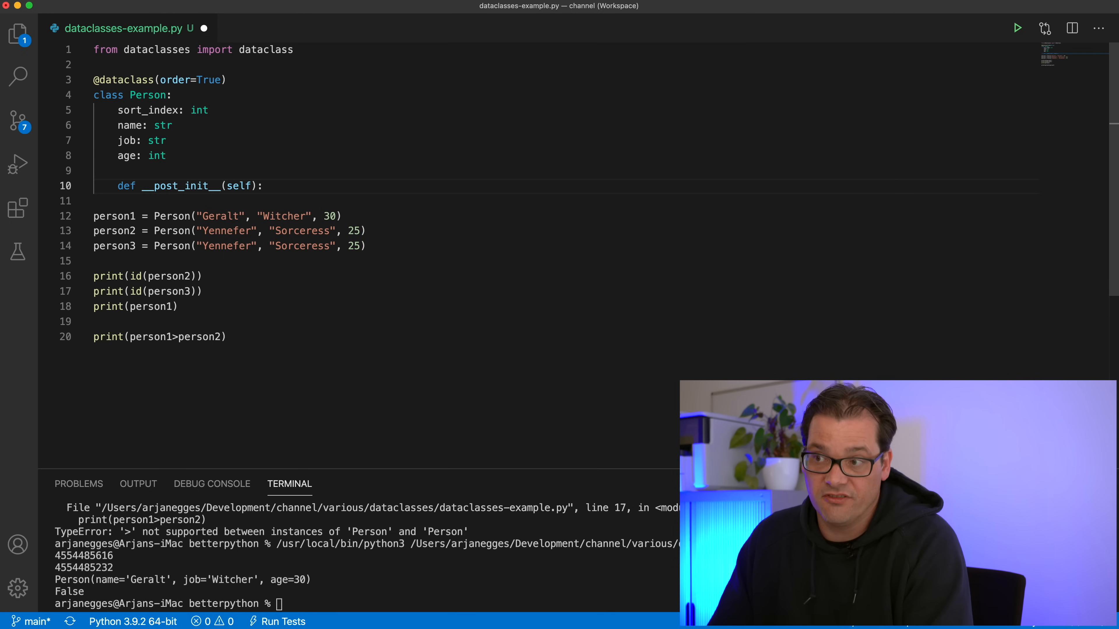
text(self.sort_index = self.age)
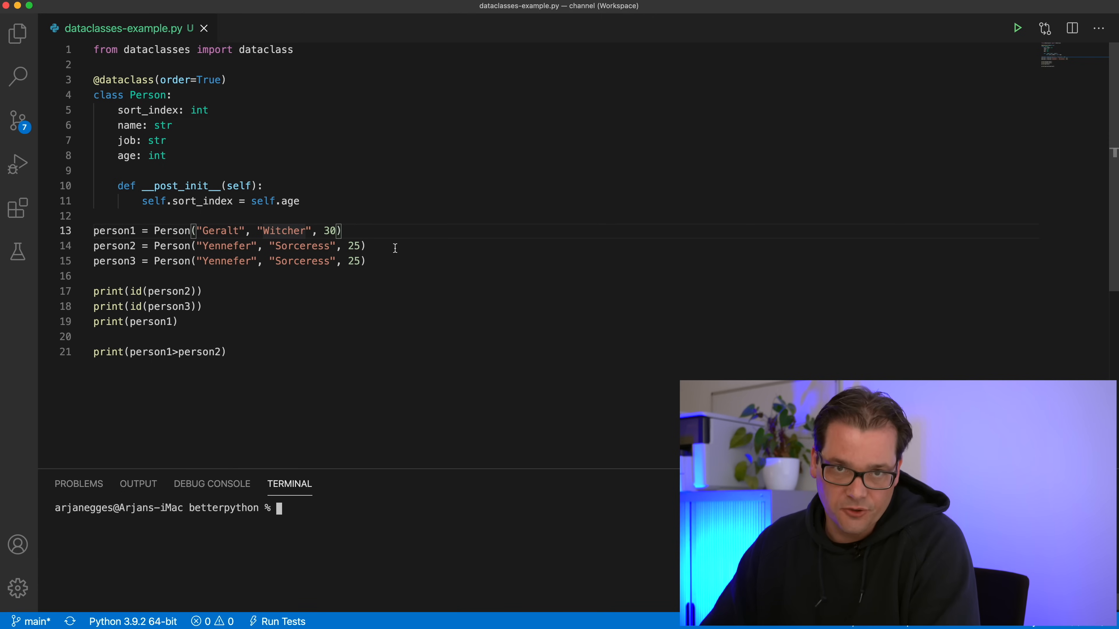
double_click(129, 110)
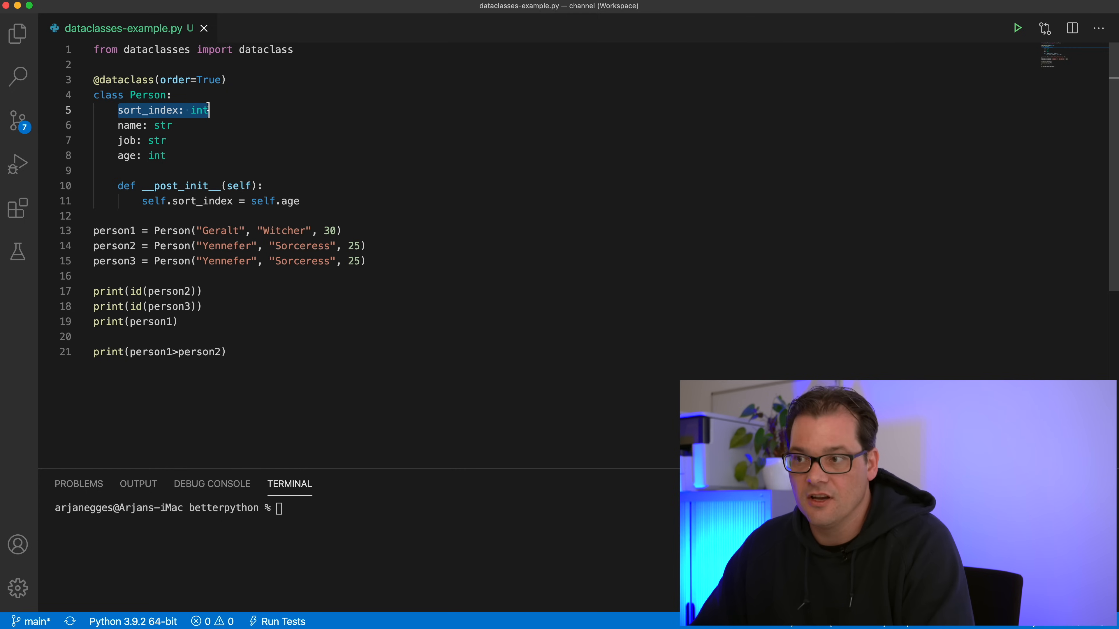
- Run the script to reveal the TypeError about the missing 'age' argument
click(194, 96)
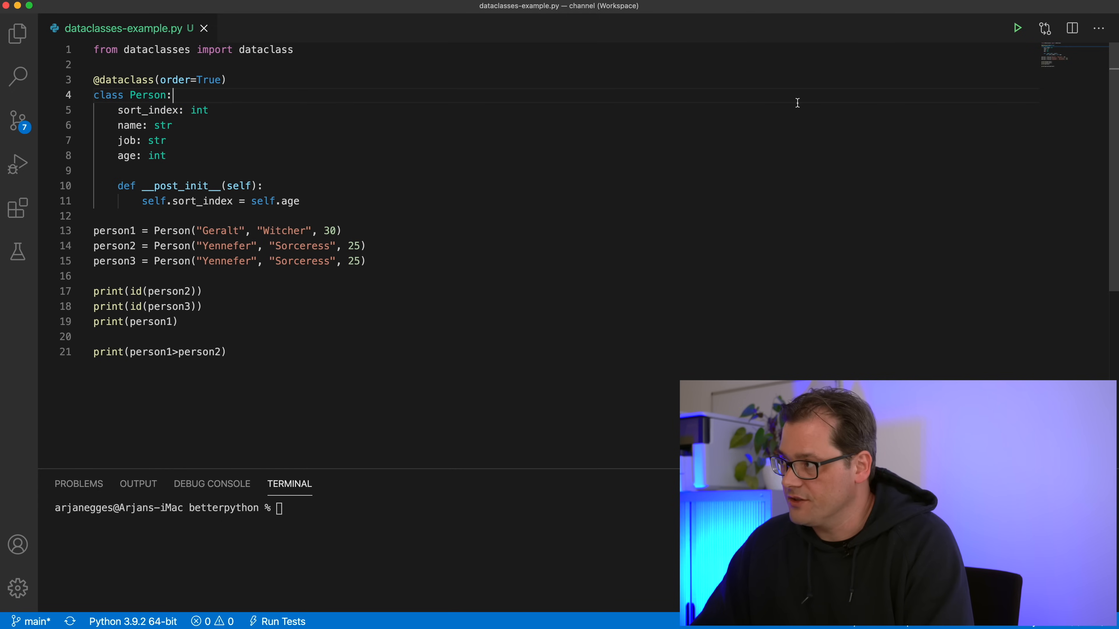
click(1018, 27)
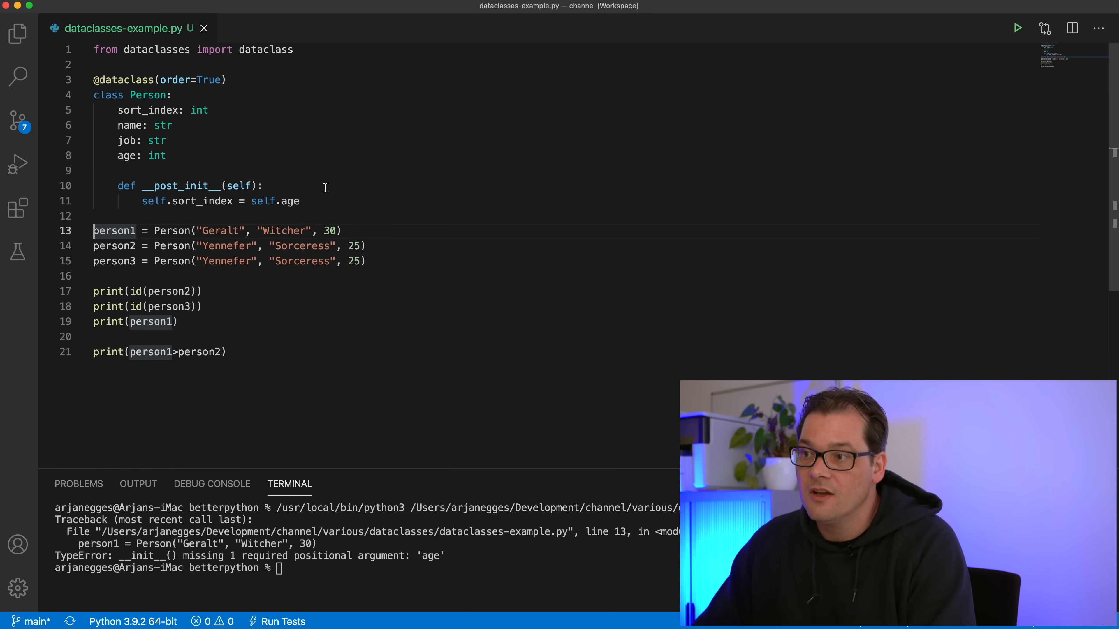
mouse_move(245, 130)
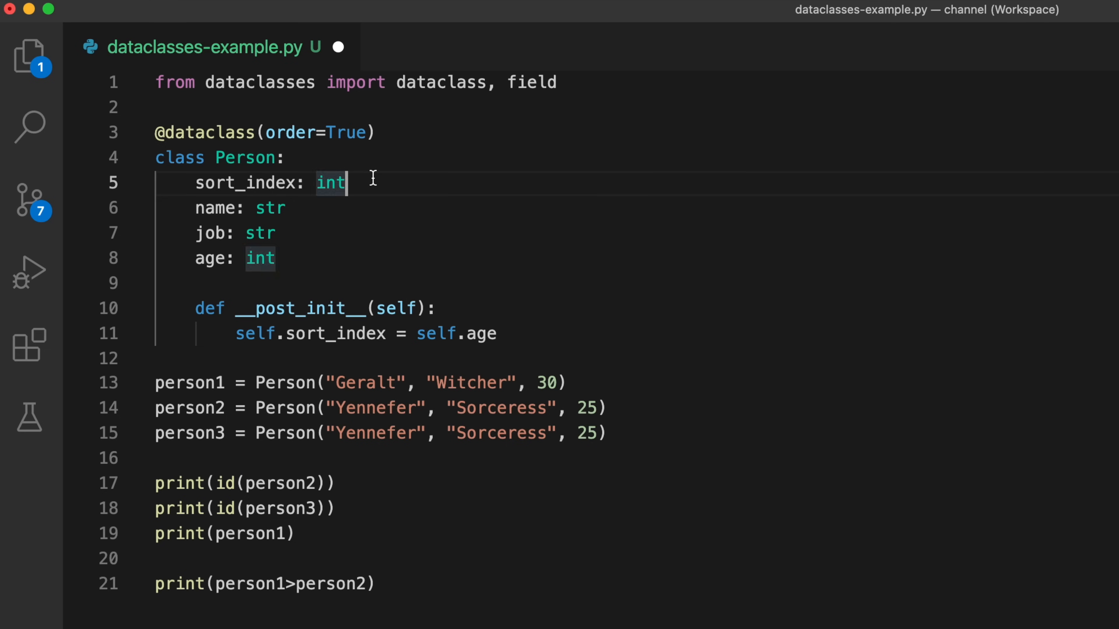
- Declare sort_index: int = field(init=False) and run to print sort_index=30
text(= field)
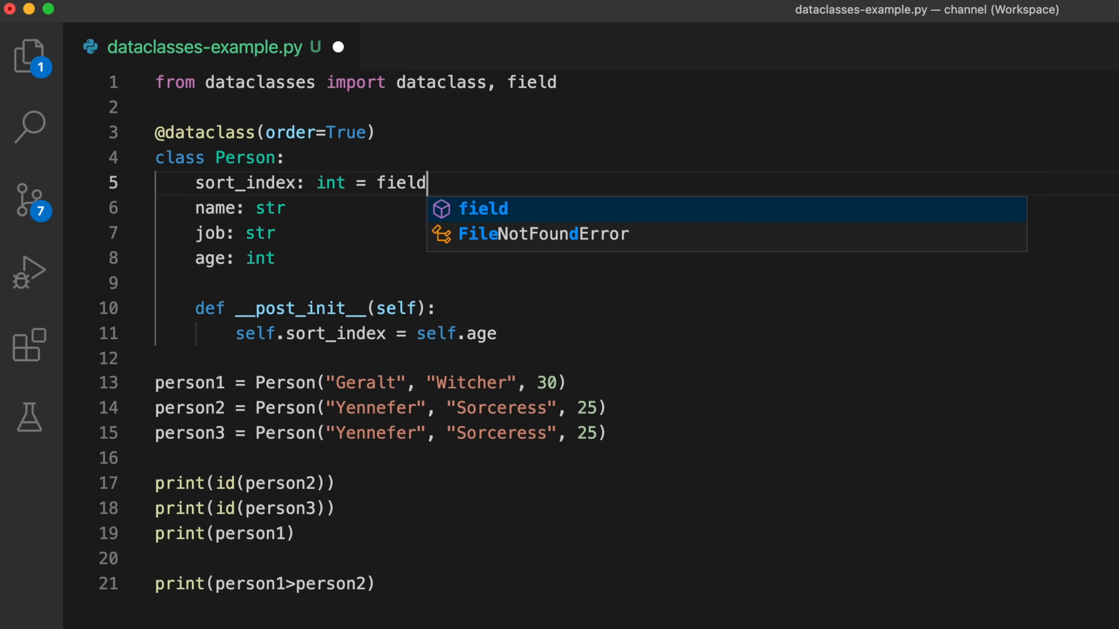
text(()
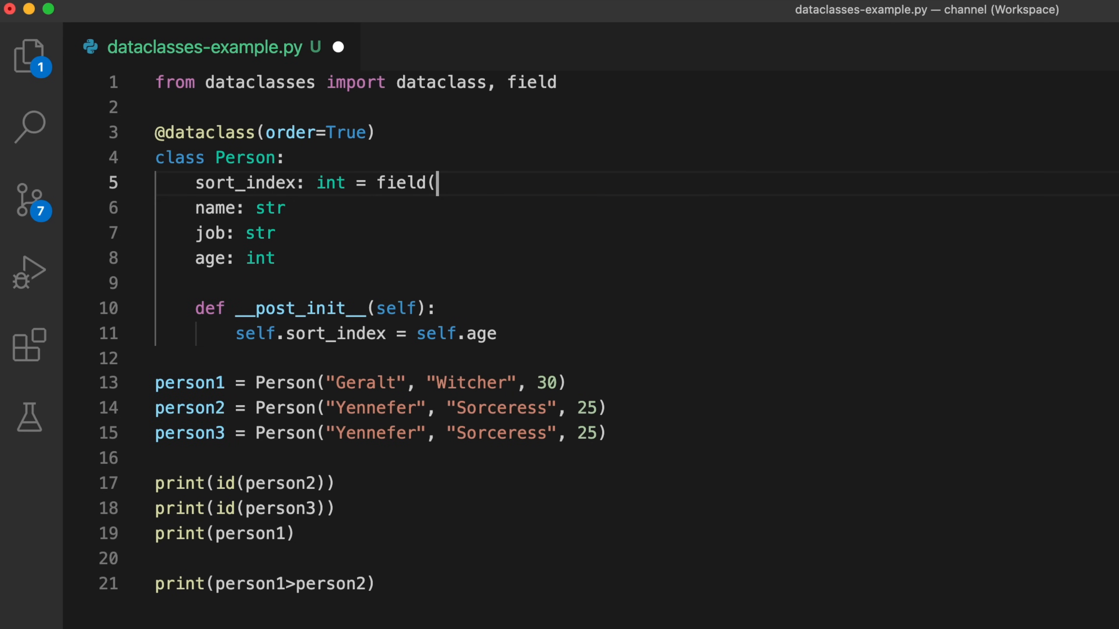
text(init=False)
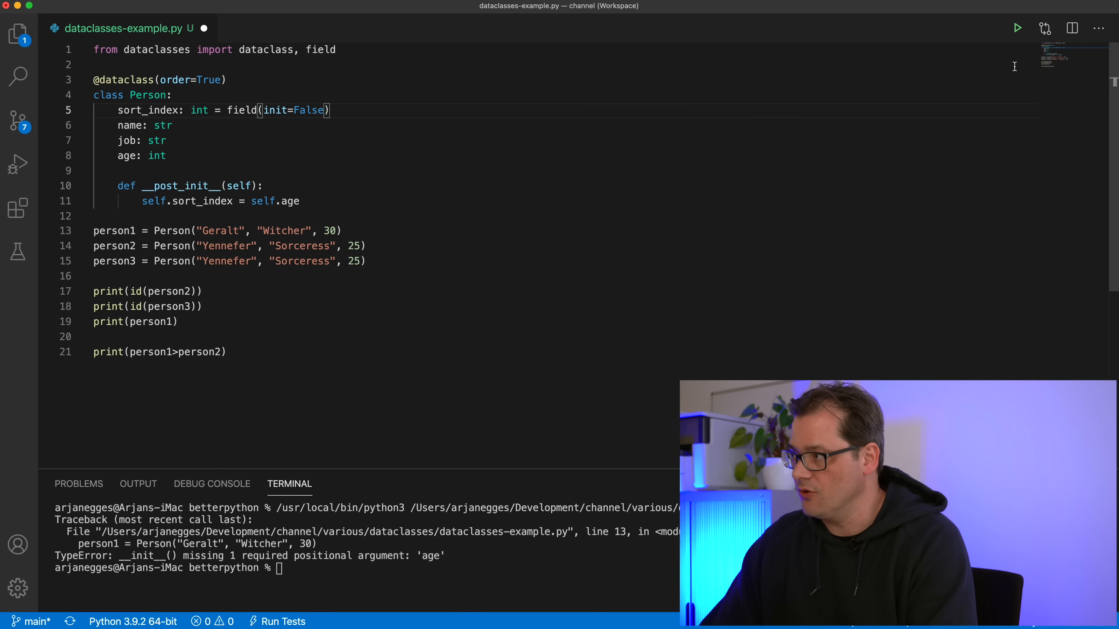
click(1017, 27)
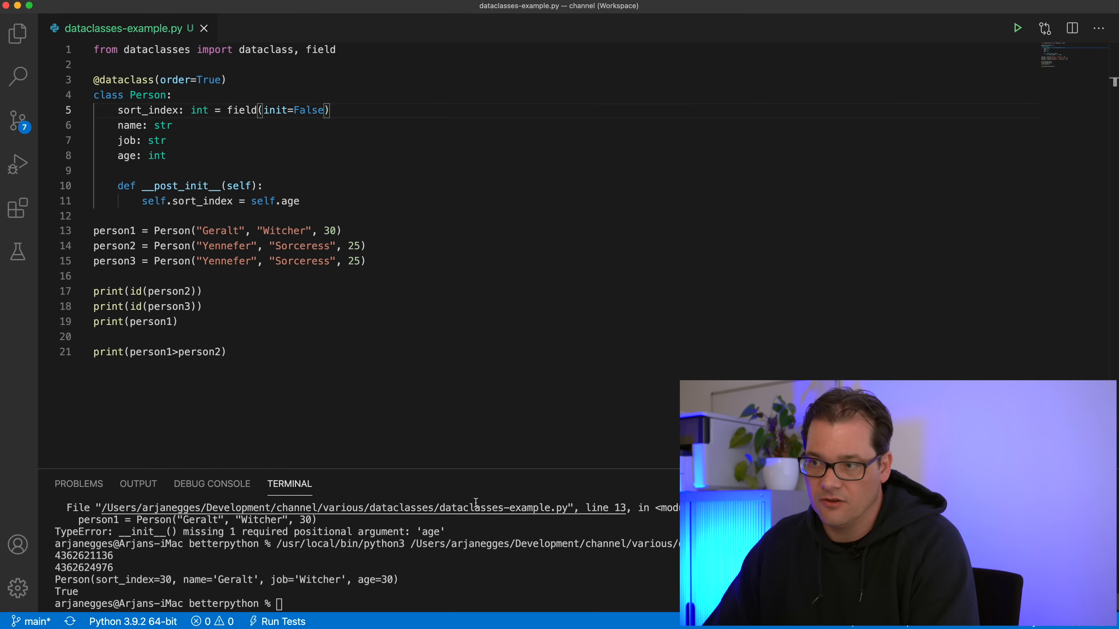
mouse_move(137, 357)
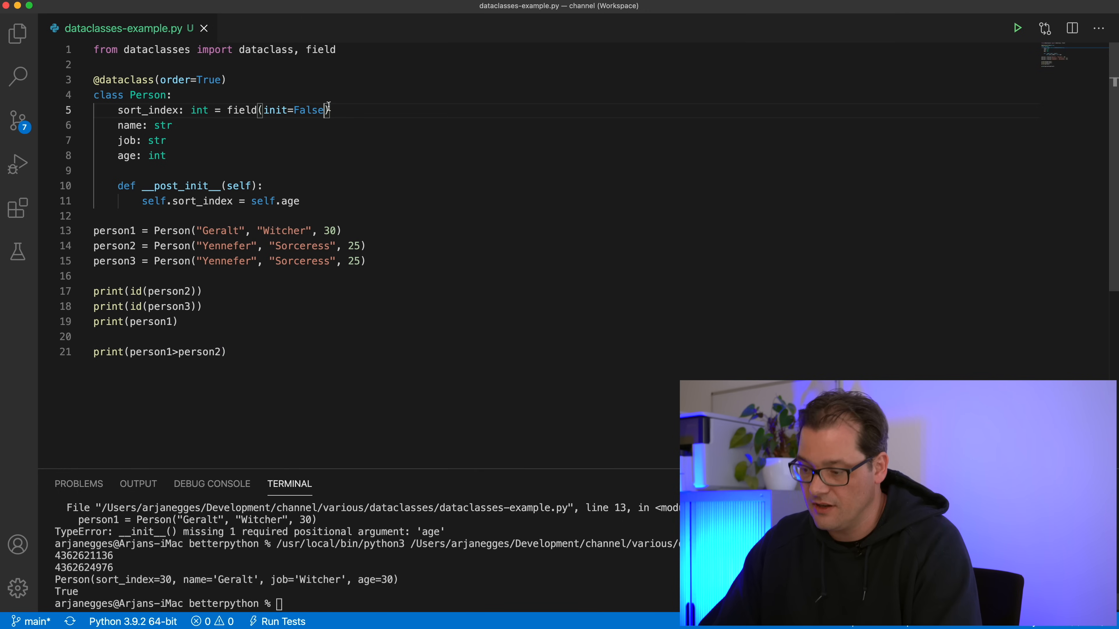
- Add repr=False to the sort_index field and run to see the shorter printout
text(, repr=False)
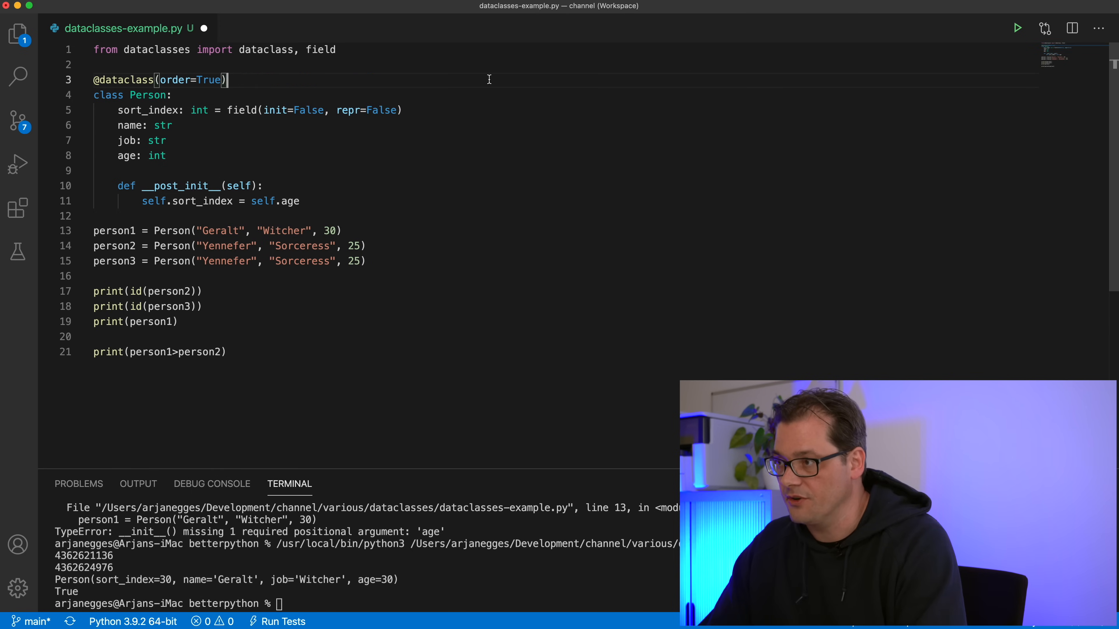
click(1017, 28)
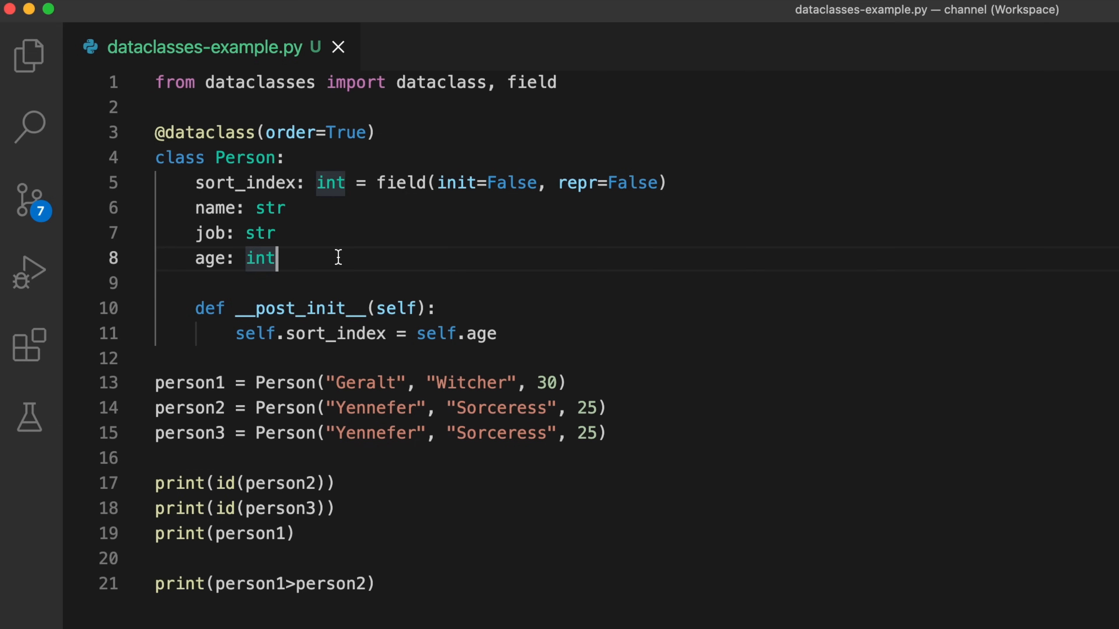
- Add strength: int = 100, run it, then pass 99 as person1's strength
text(strength: int = 100)
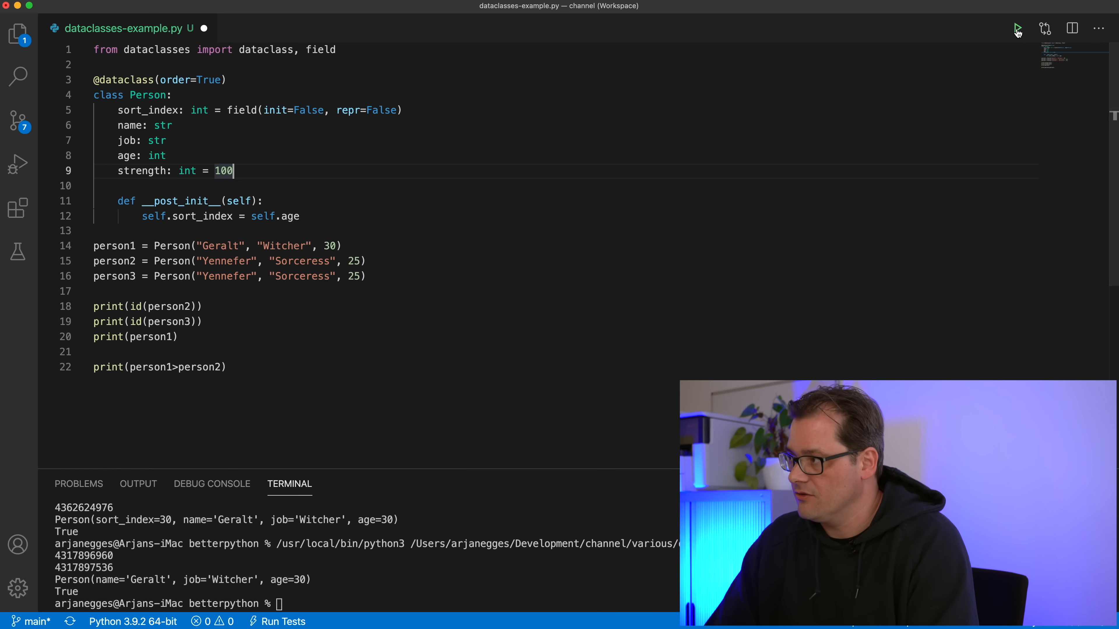
click(1017, 28)
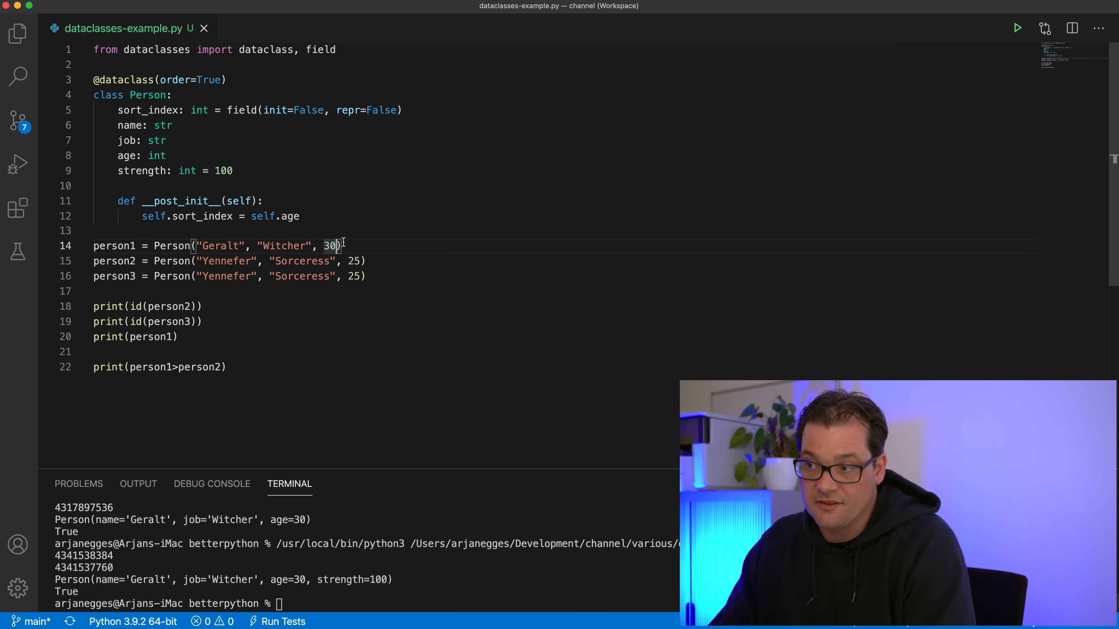
text(, 99)
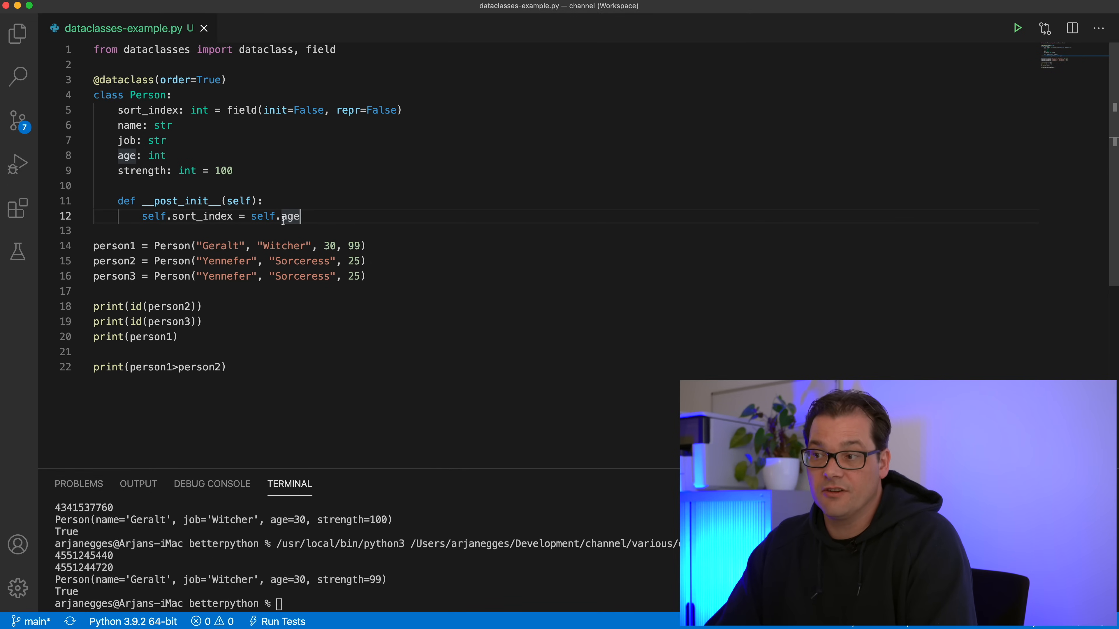
mouse_move(292, 217)
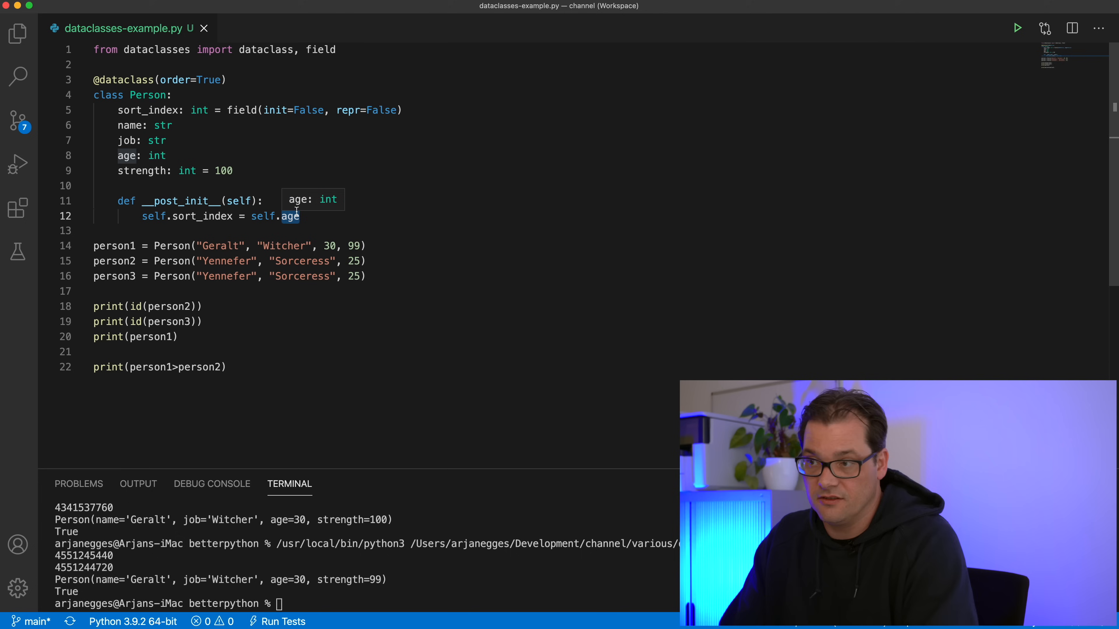
- Set sort_index from self.strength in __post_init__ and run the script
text(strength)
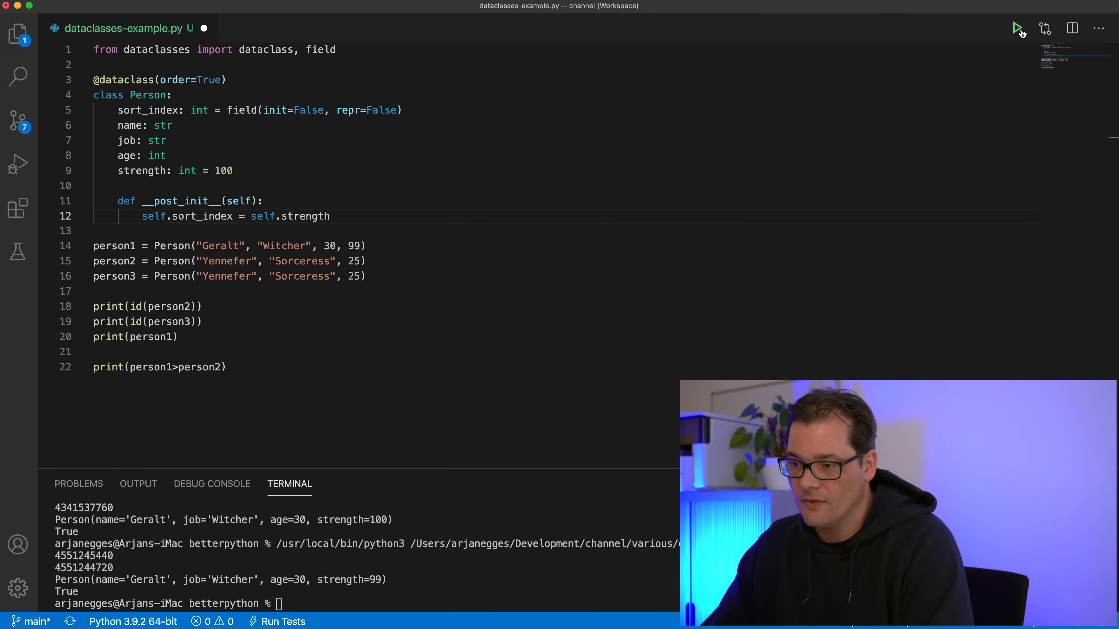
click(1018, 27)
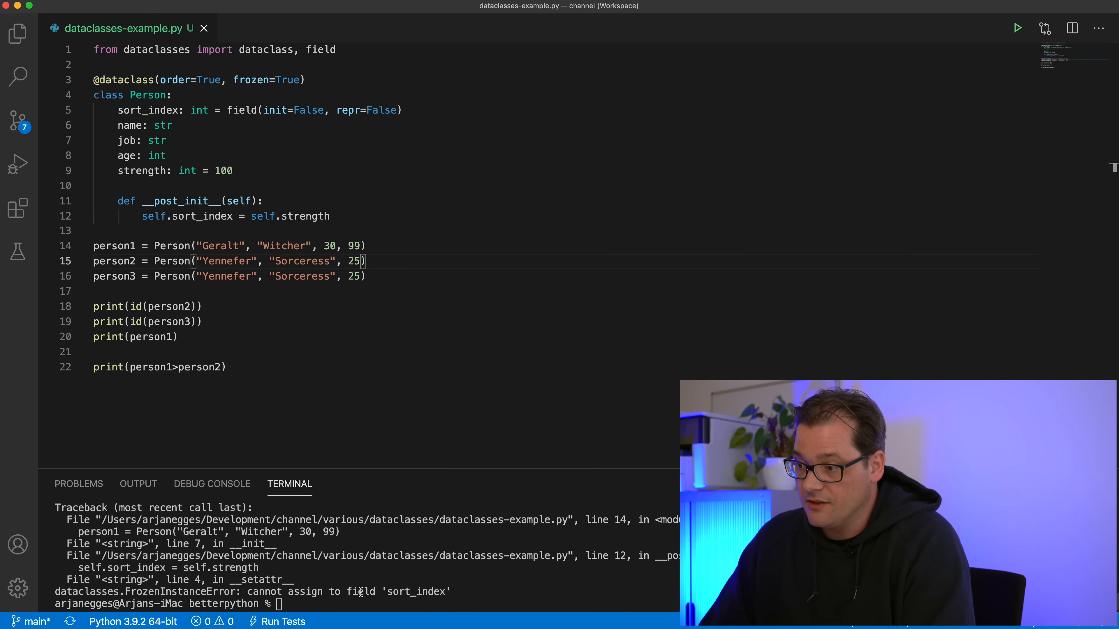
- Select the sort_index assignment in __post_init__ that the FrozenInstanceError points to
drag(142, 216, 330, 216)
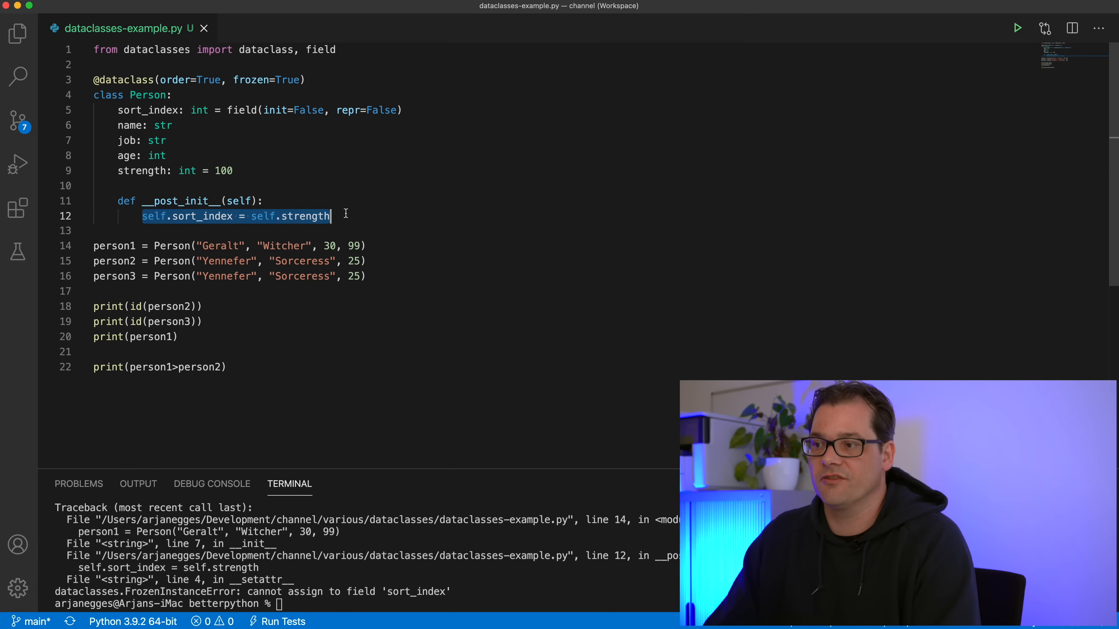
- Rewrite the assignment as object.__setattr__(self, 'sort_index', self.strength)
key(Enter)
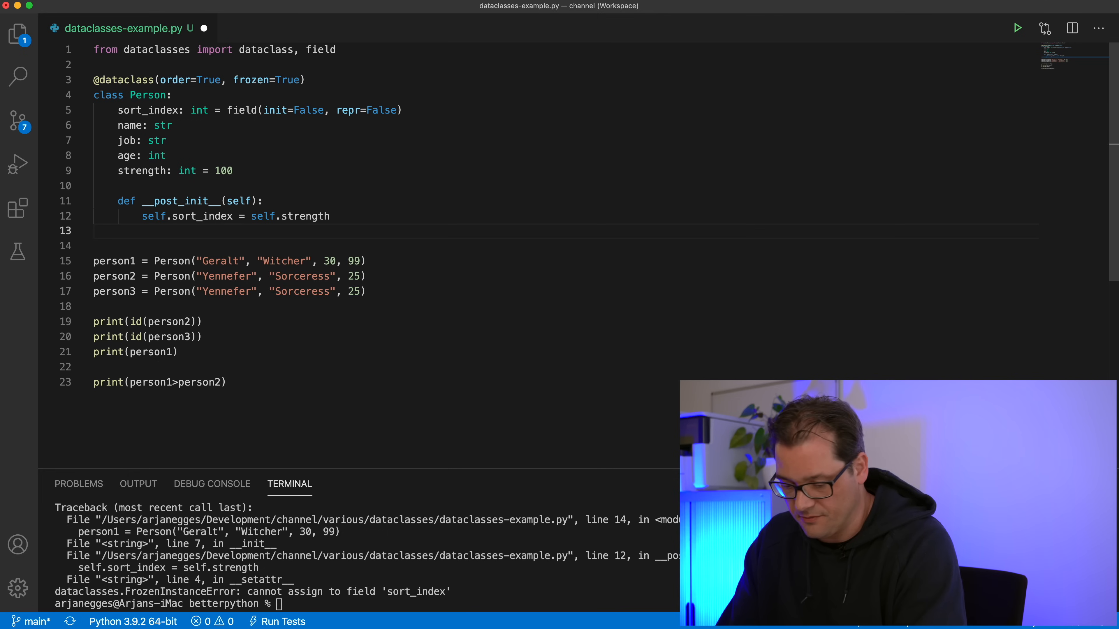
text(object.__)
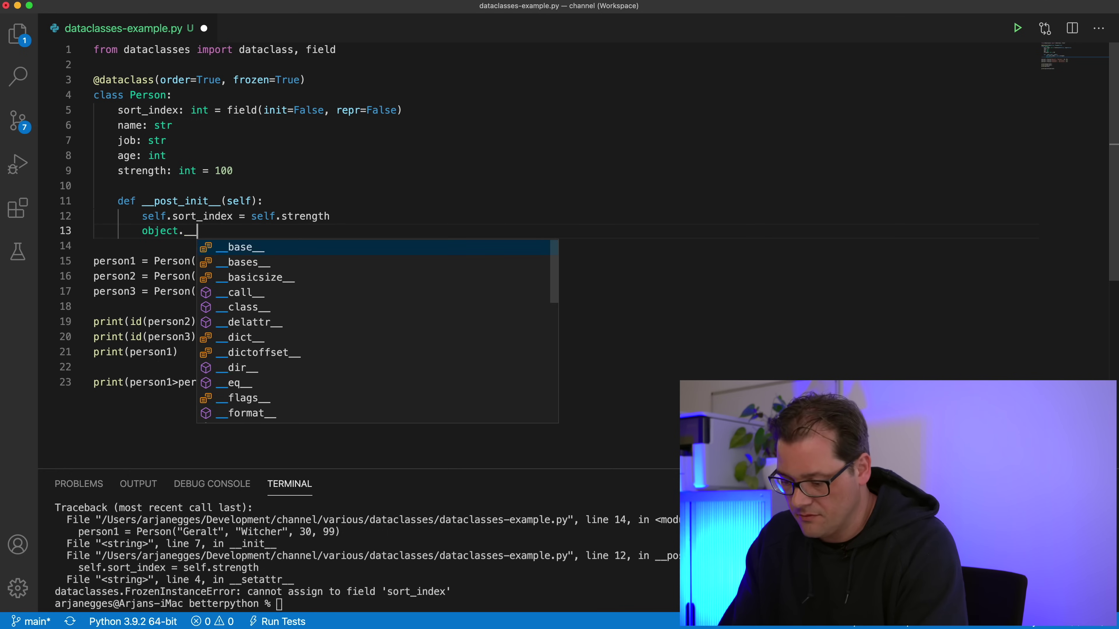
text(__setattr__(self, ')
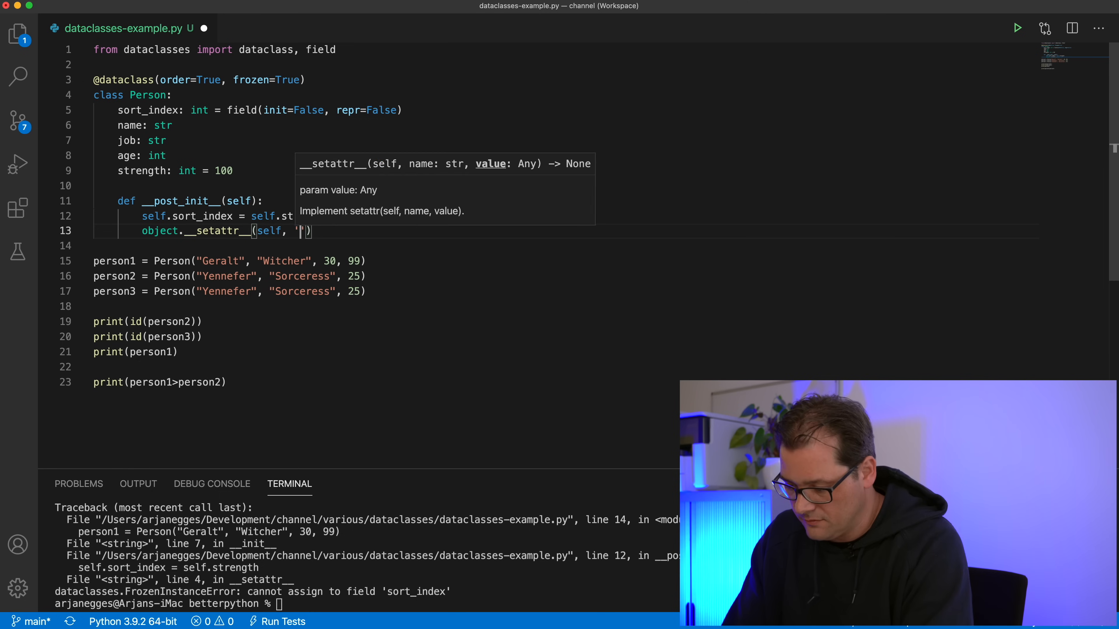
text(sort_index', self.strength)
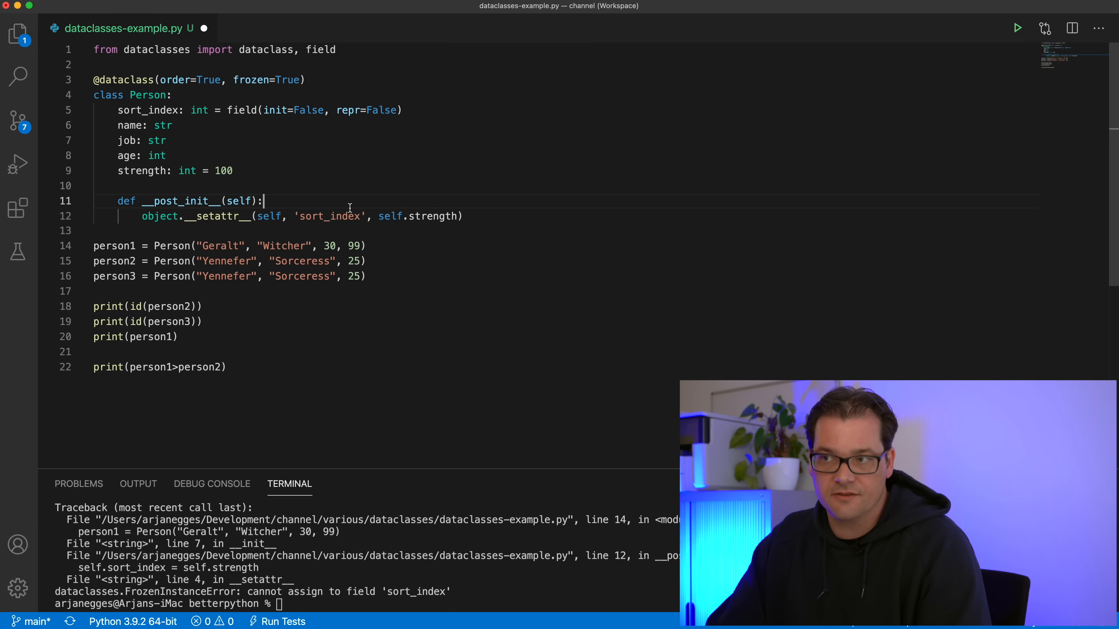
mouse_move(489, 93)
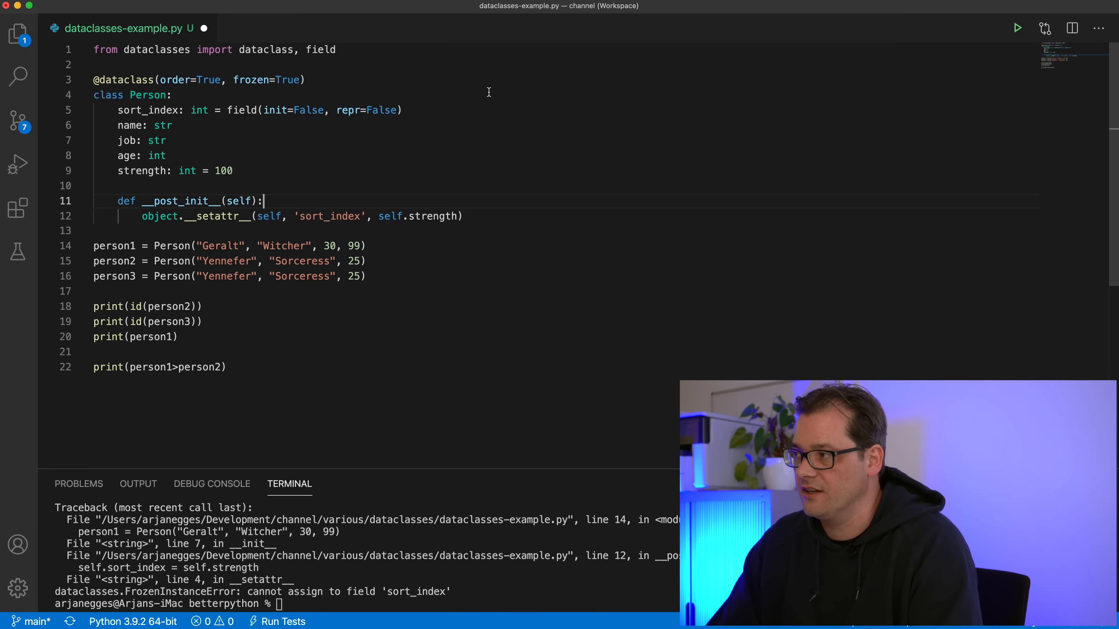
- Run the frozen Person script, which now completes and prints False
click(1017, 27)
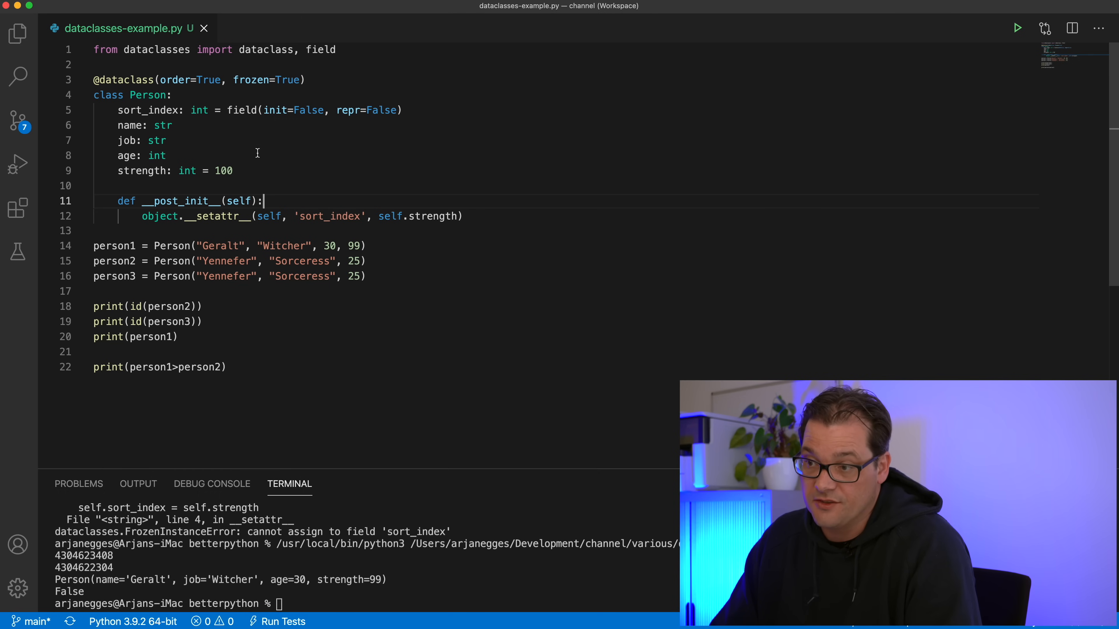
drag(130, 367, 194, 367)
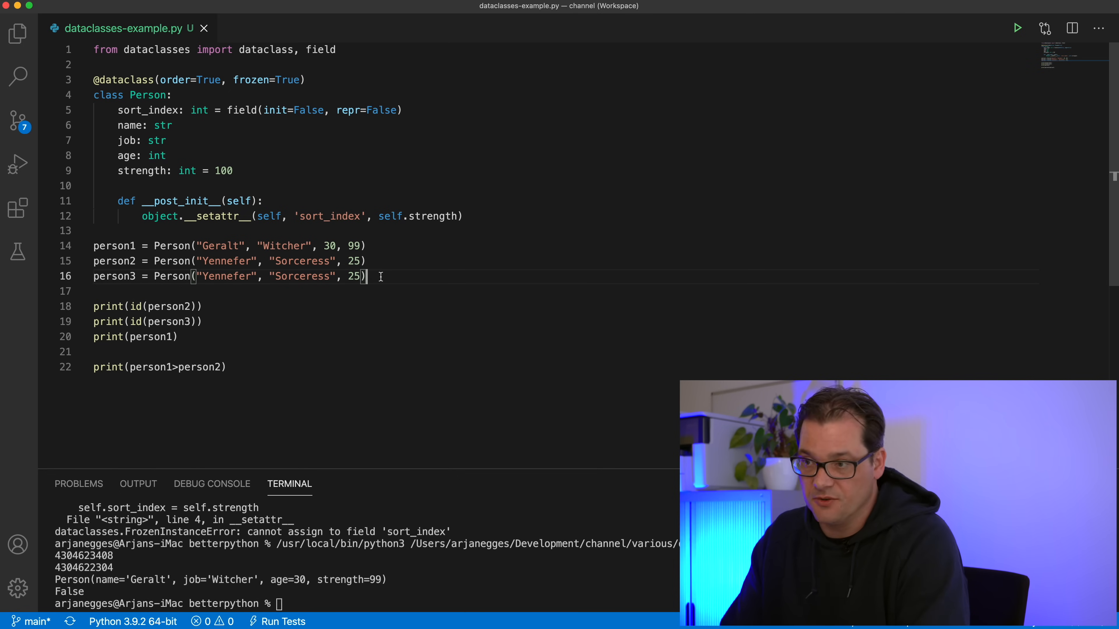
- Add a person1.age = 12 assignment to test mutation on the frozen Person
text(person)
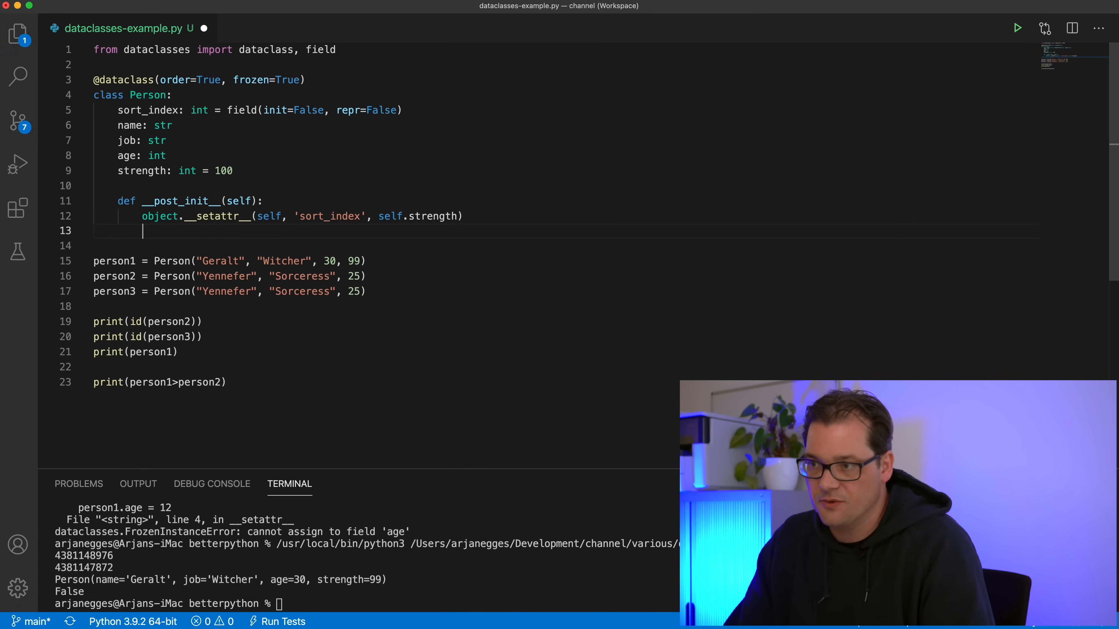
- Define __str__(self) on Person returning f'{self.name}, {self.job}'
key(Enter)
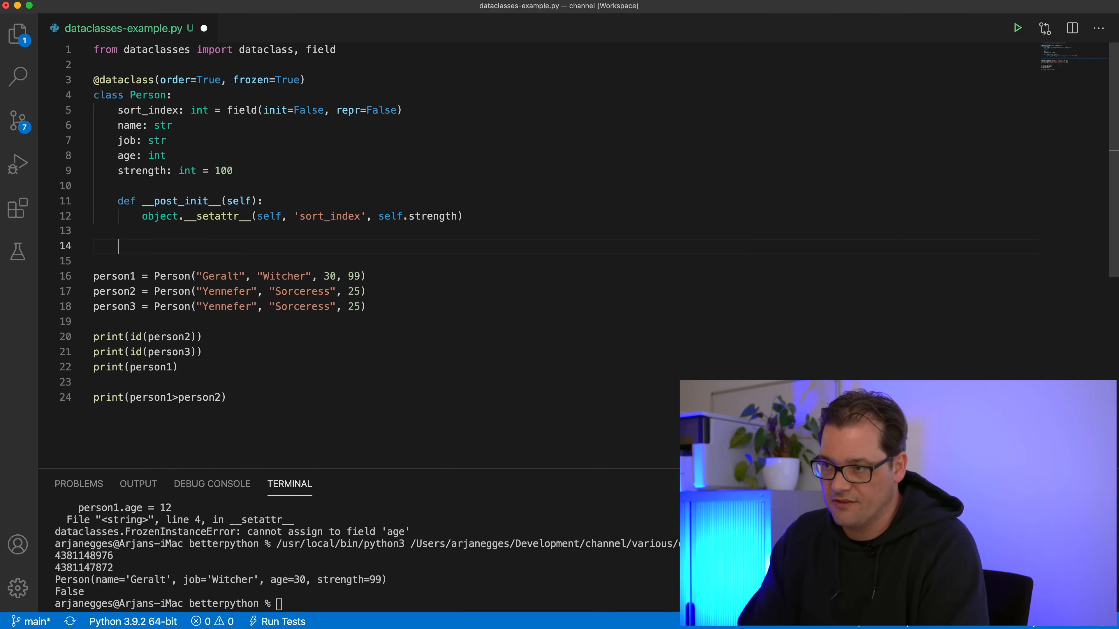
text(def __str__()
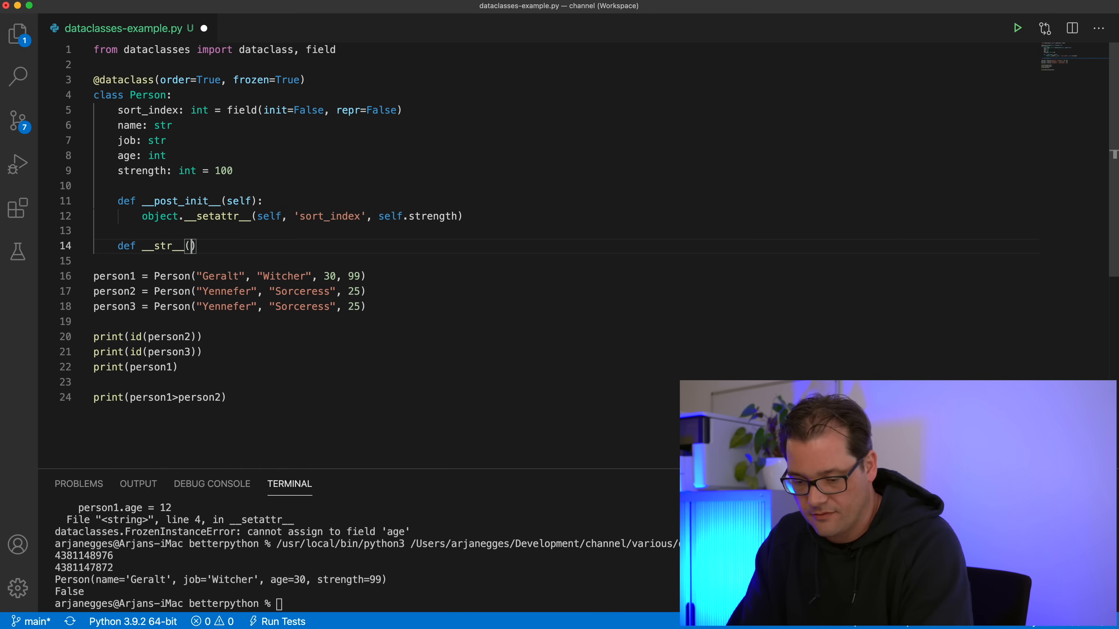
text(self:)
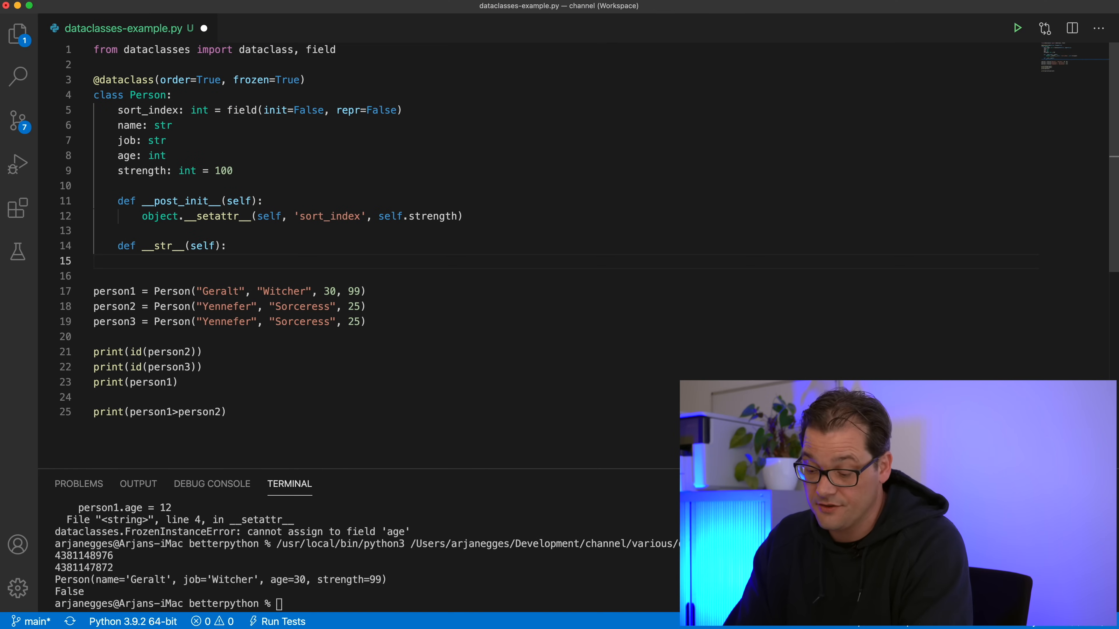
text(return f'{self.name)
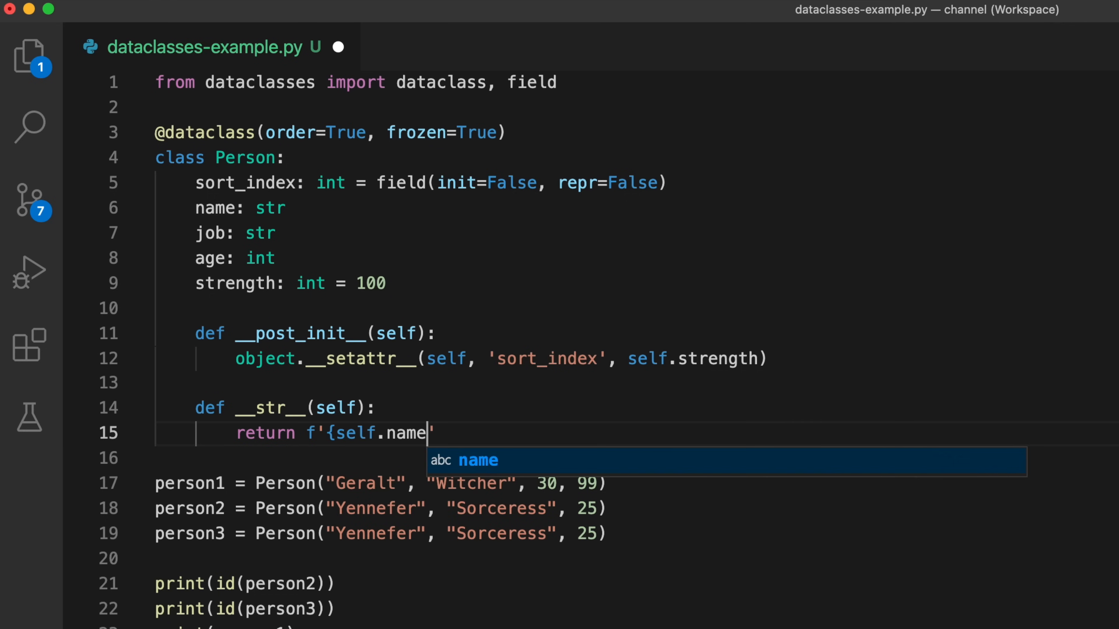
text(}, {self.job)
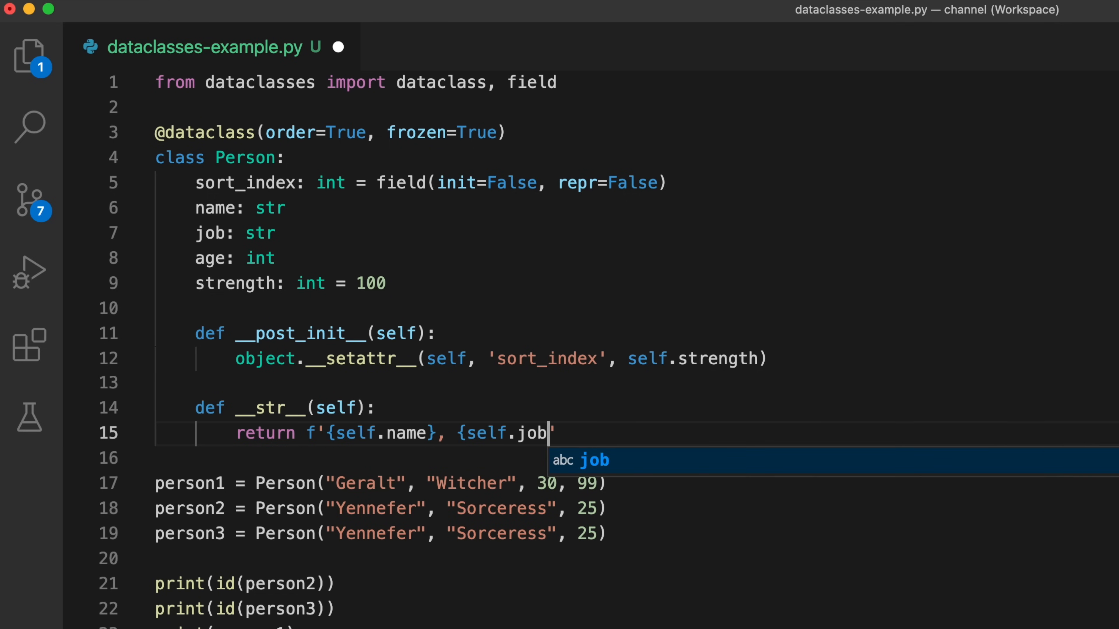